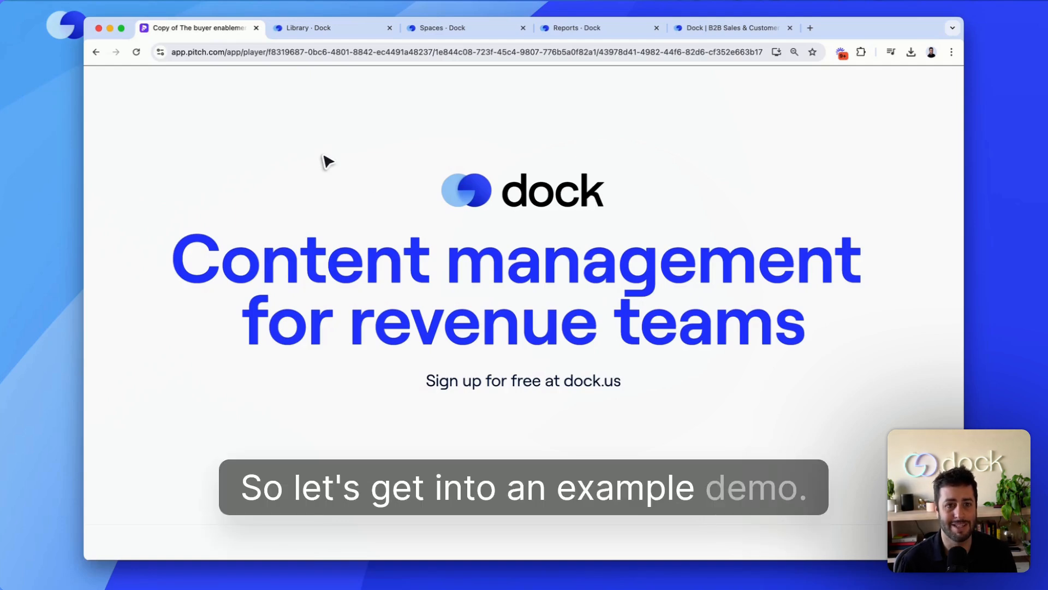
# - Scroll through the library, then open the Product board with its Most Viewed items and Demo Videos
pyautogui.click(333, 27)
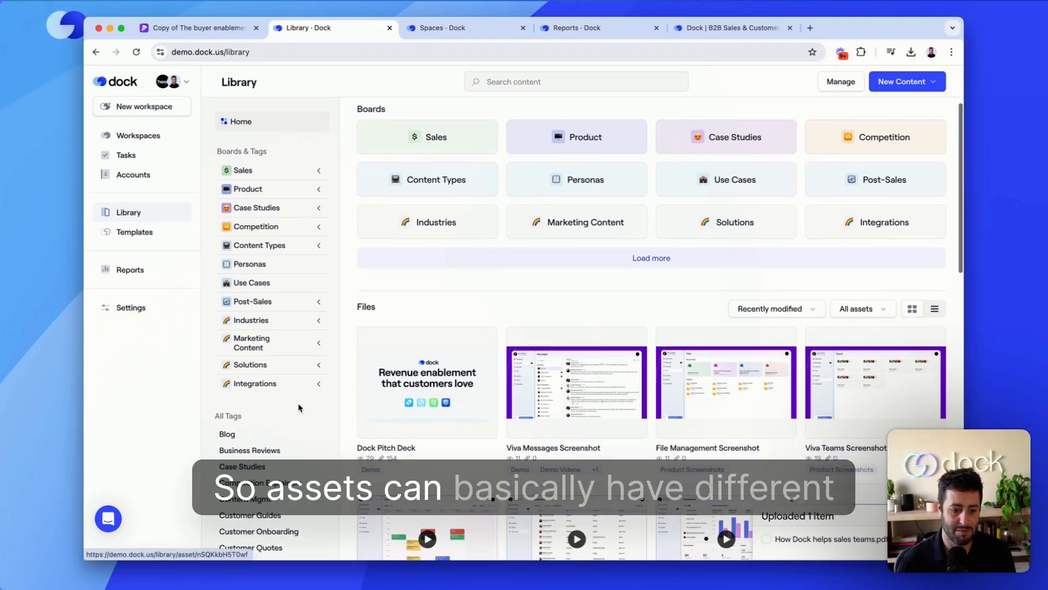
pyautogui.scroll(-3)
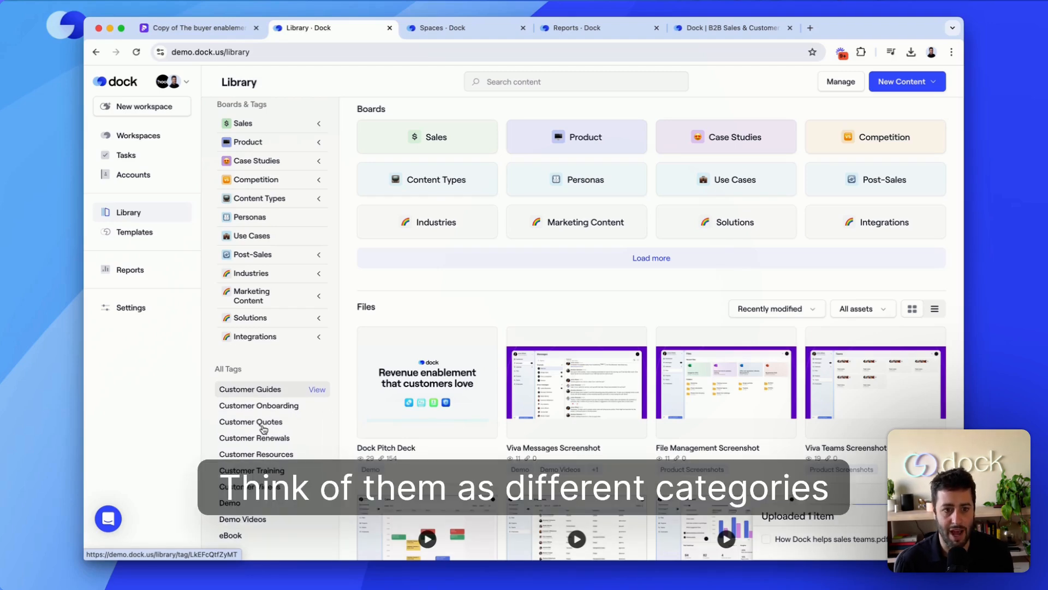
pyautogui.scroll(3)
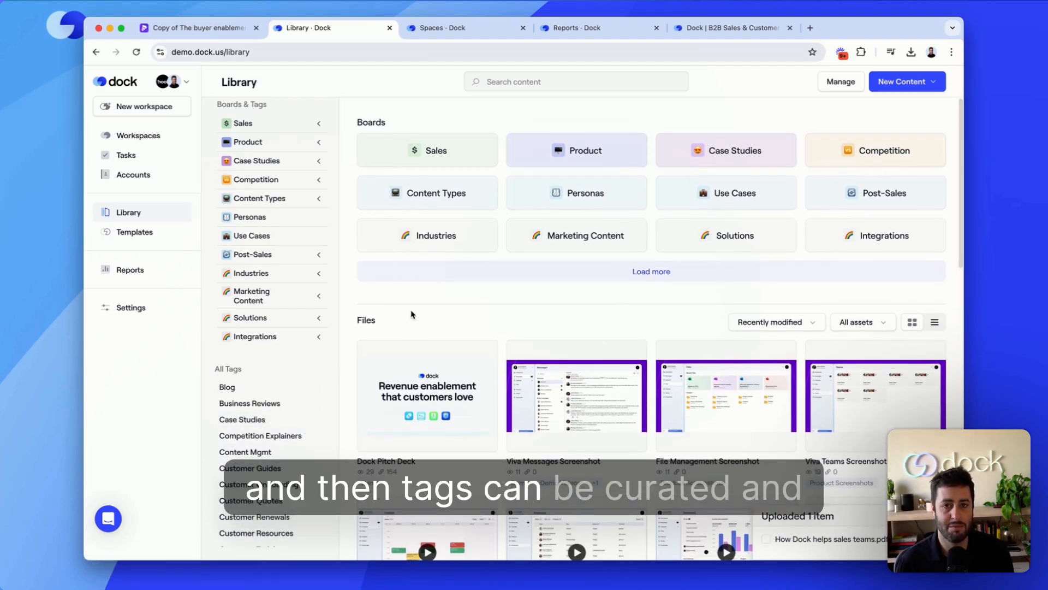
pyautogui.moveTo(616, 114)
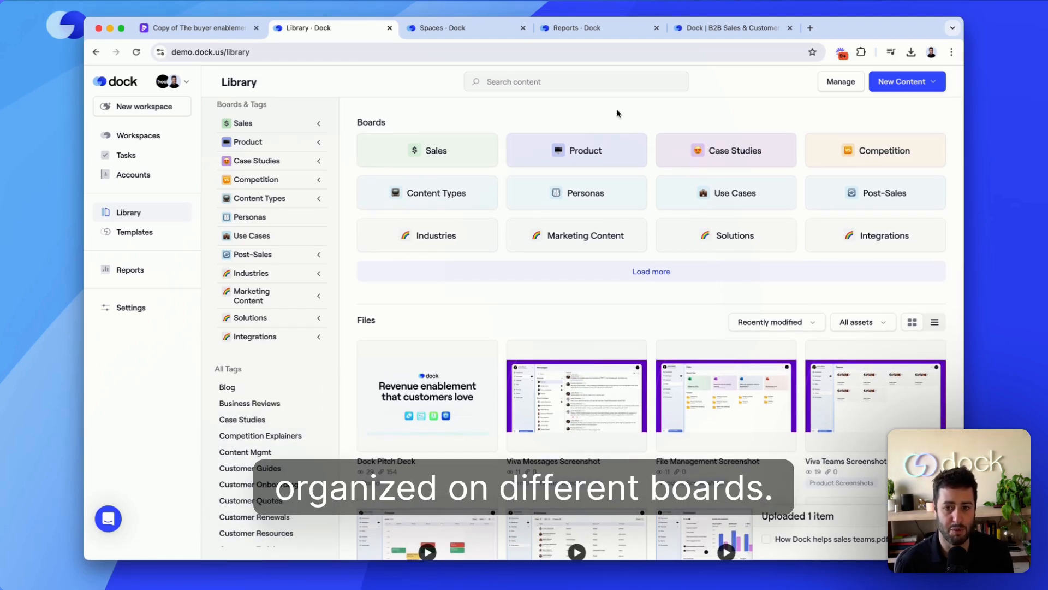
pyautogui.click(576, 150)
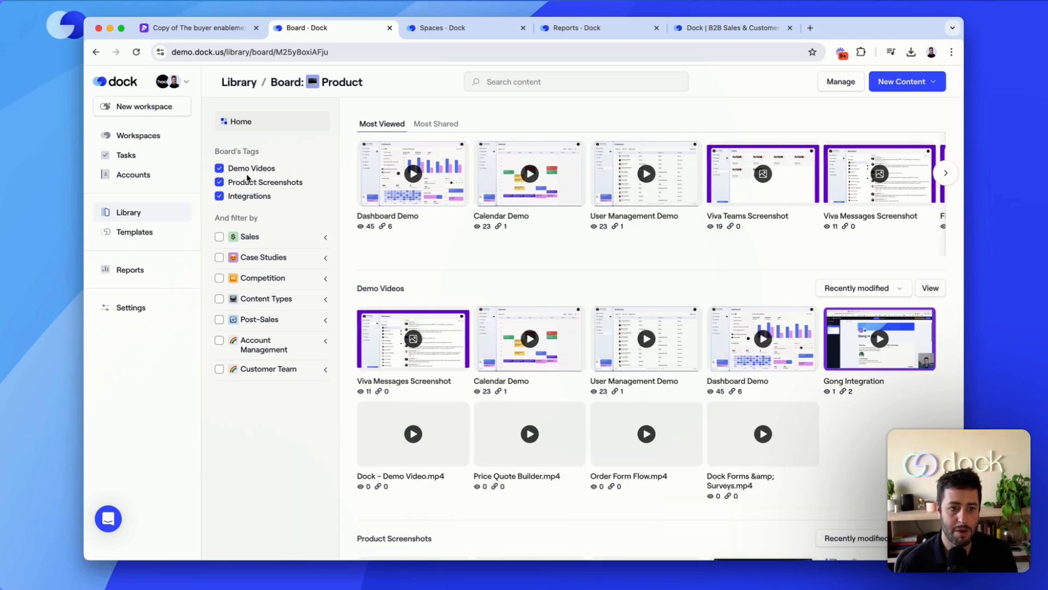
# - Toggle the Product board's tag filters back to all tags and show Most Shared assets
pyautogui.click(219, 196)
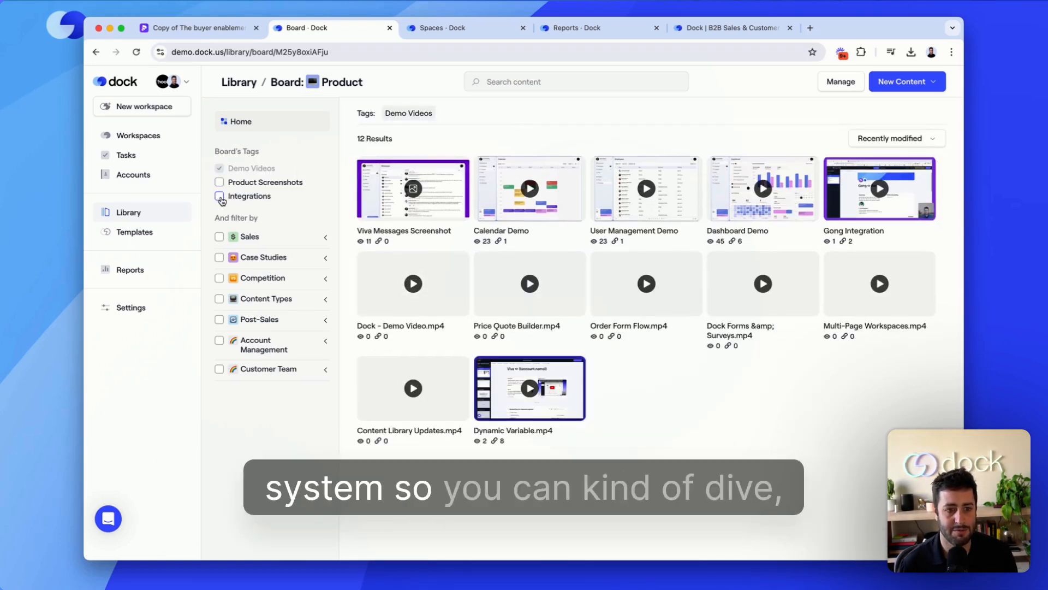
pyautogui.click(220, 196)
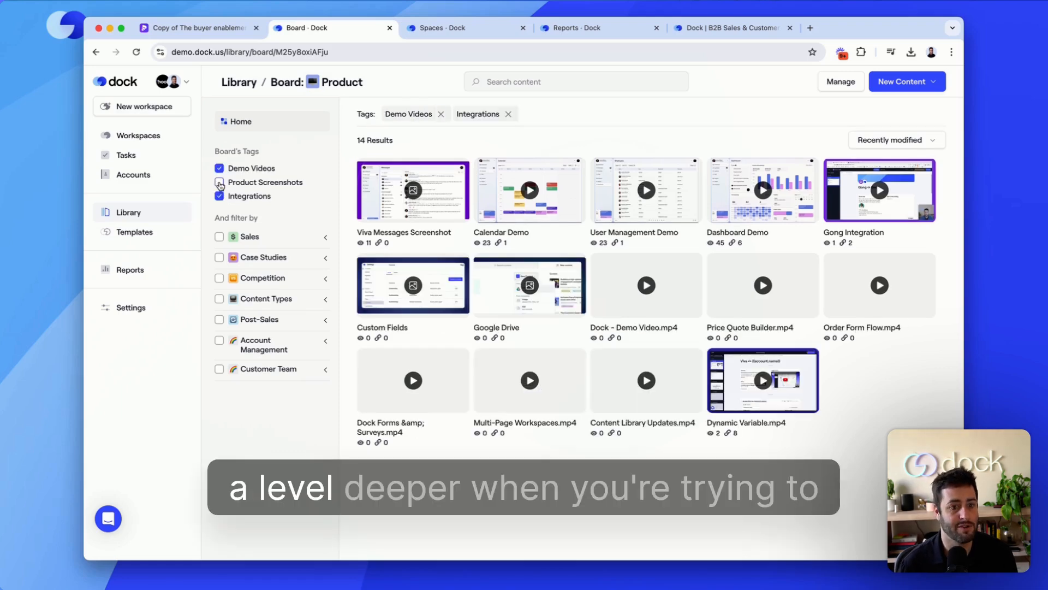
pyautogui.click(219, 182)
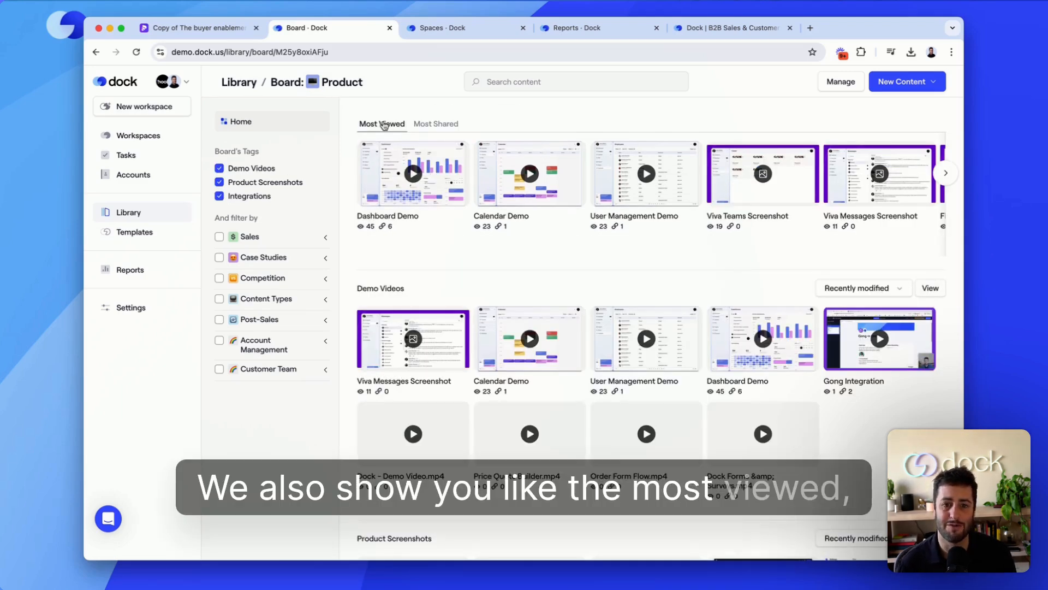
pyautogui.click(435, 123)
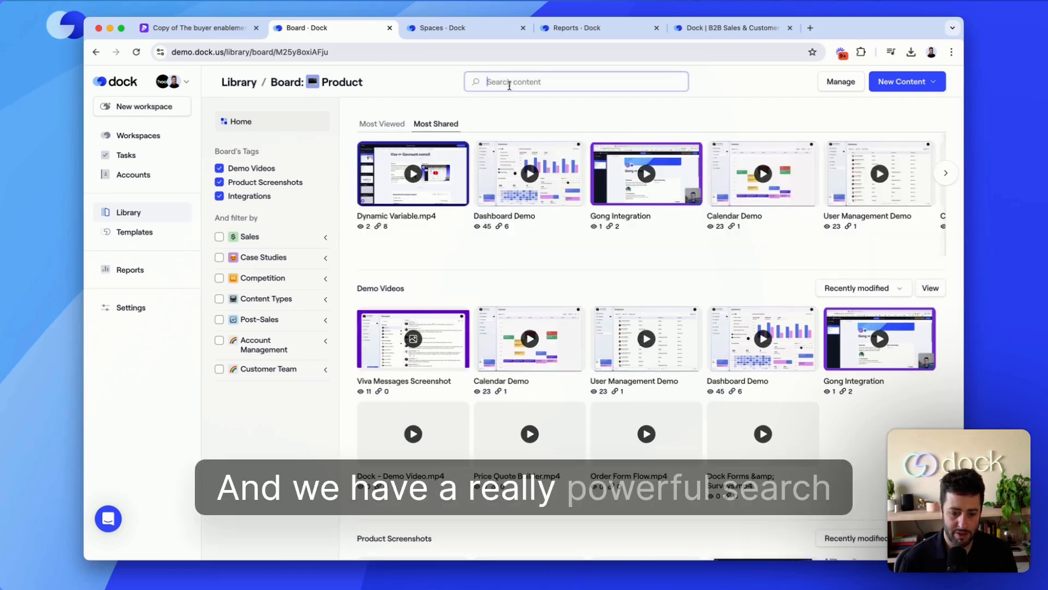
# - Search the library for 'pitch deck' and open the Dock Pitch Deck asset
pyautogui.write('pitch deck')
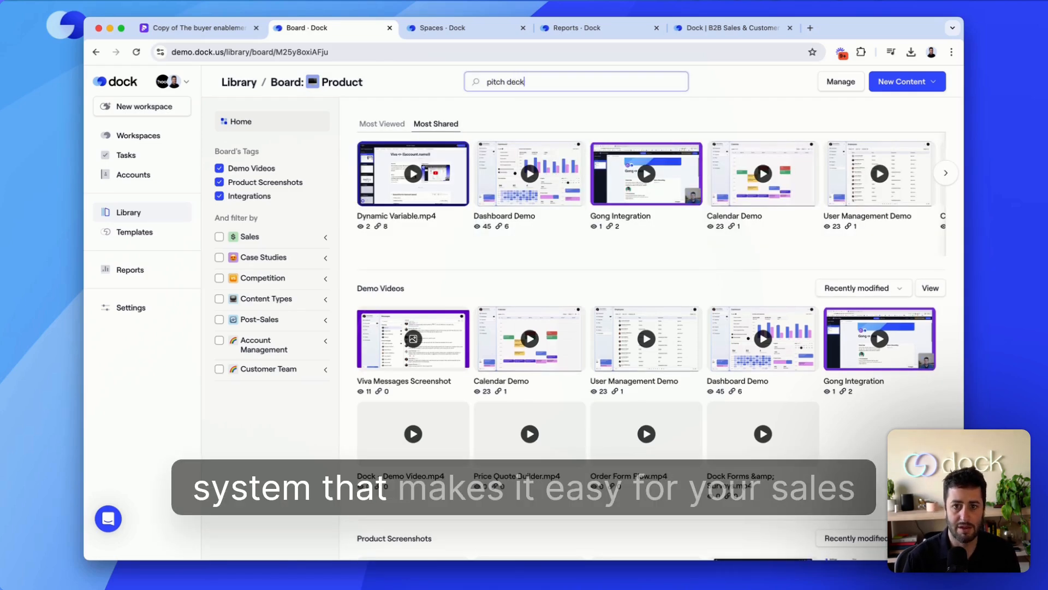
pyautogui.click(575, 81)
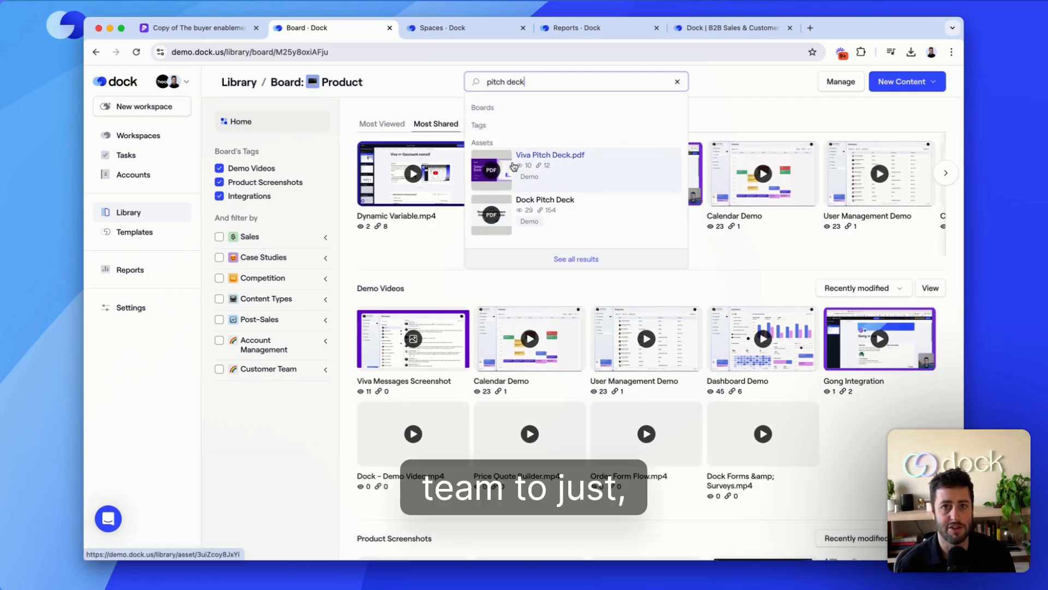
pyautogui.click(545, 199)
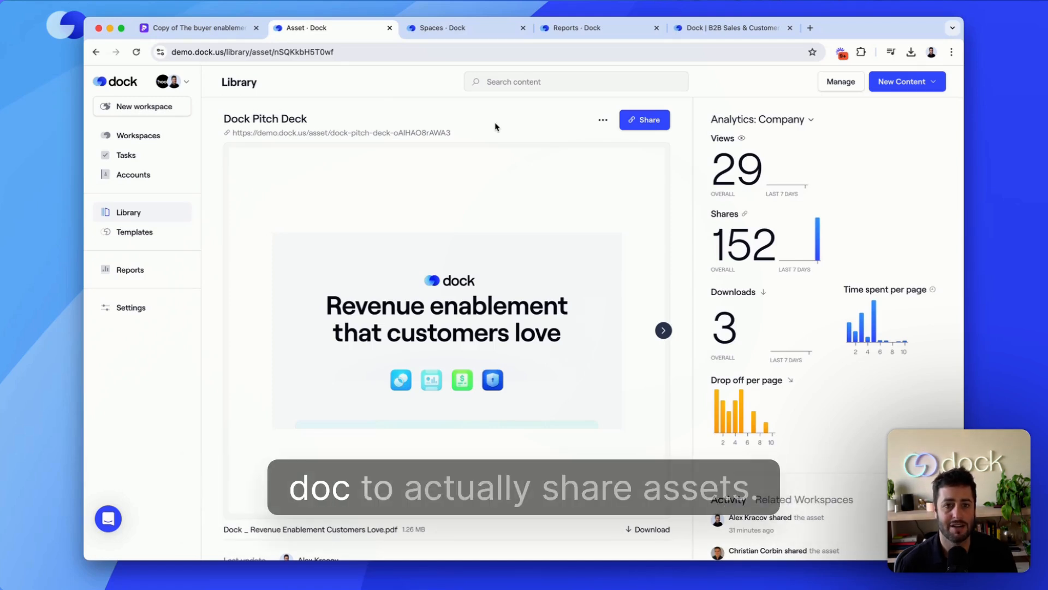
# - Open Dock Pitch Deck's share link in a new tab, then go back to Library home
pyautogui.click(643, 120)
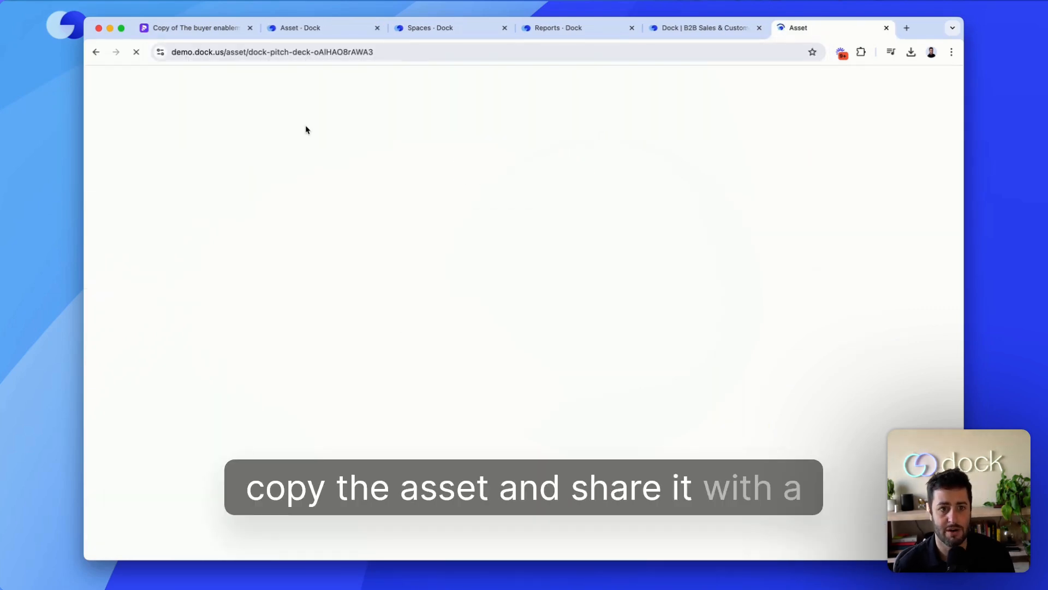
pyautogui.click(324, 28)
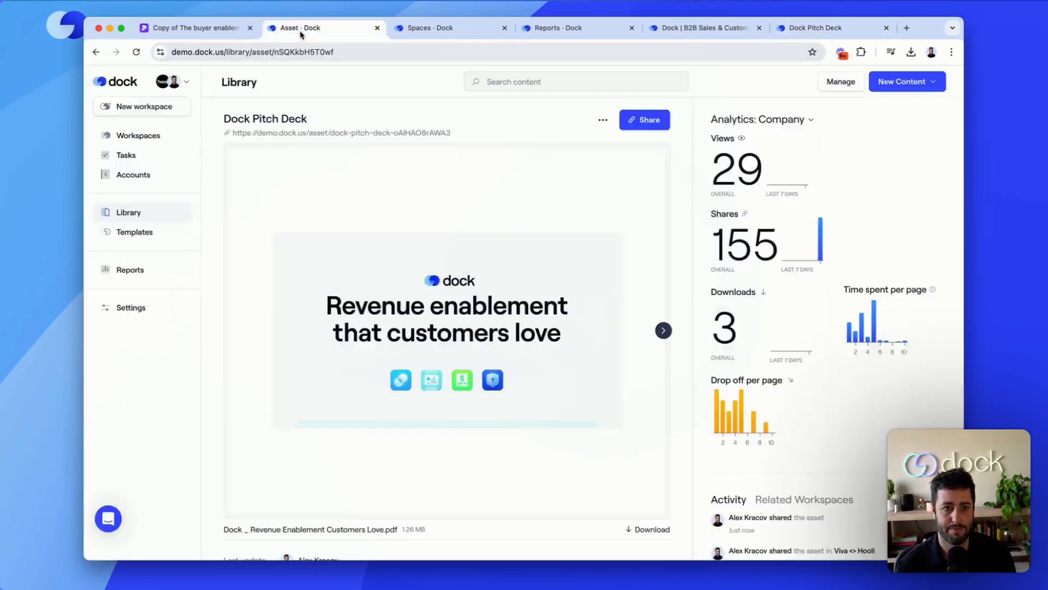
pyautogui.click(128, 211)
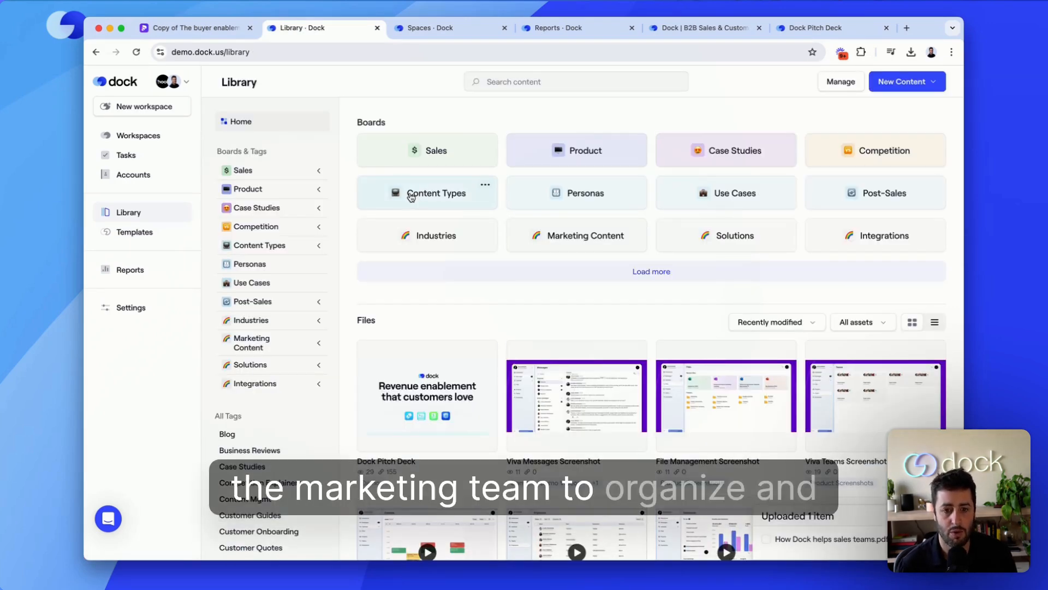
pyautogui.moveTo(684, 135)
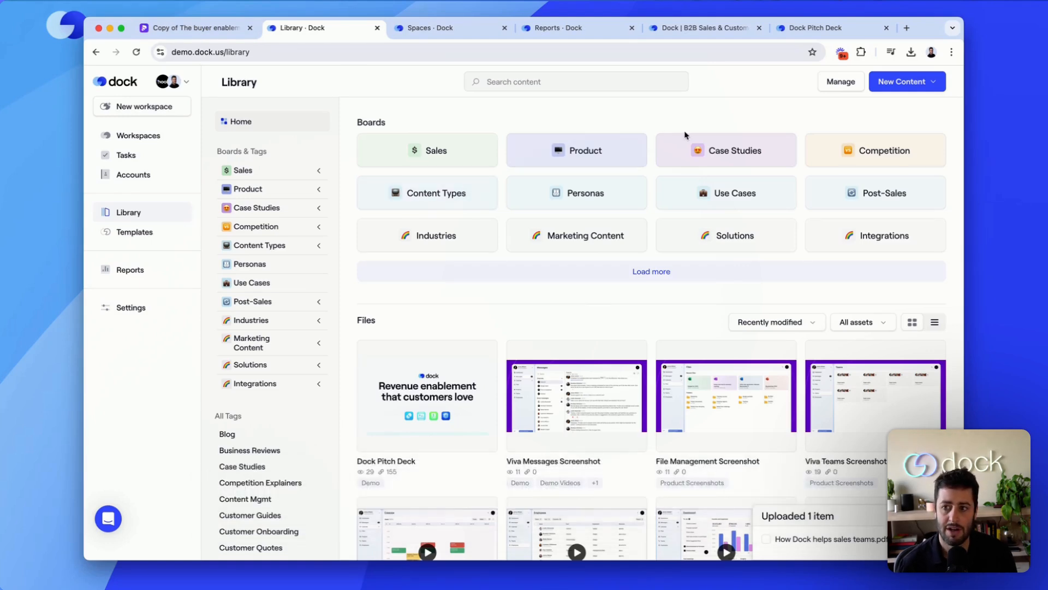
# - In Manage, view the tags, add suggested Partnerships and Customer Assets boards, and cancel editing Logo
pyautogui.click(840, 80)
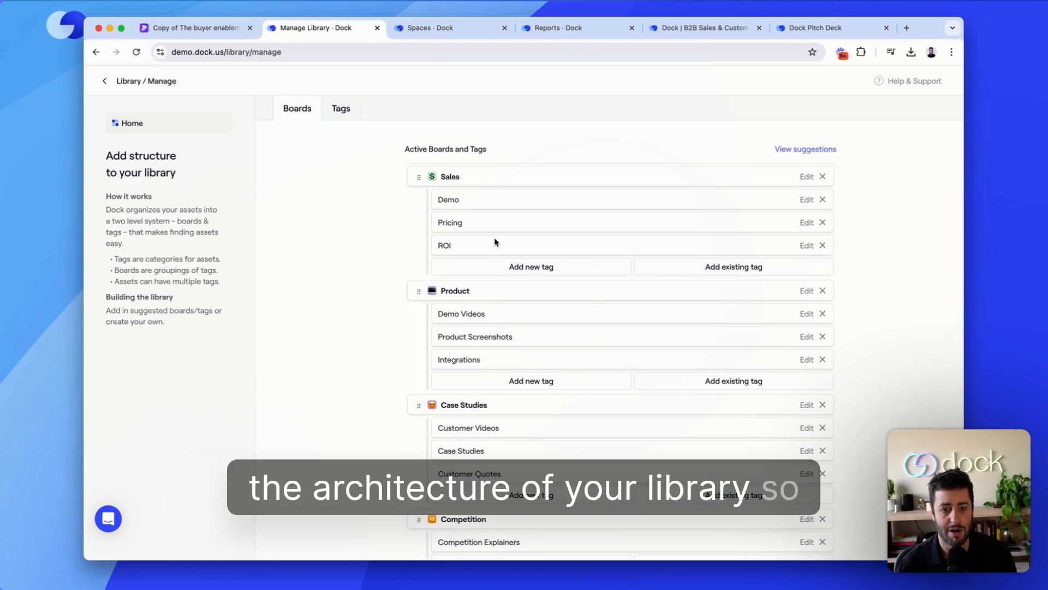
pyautogui.scroll(-3)
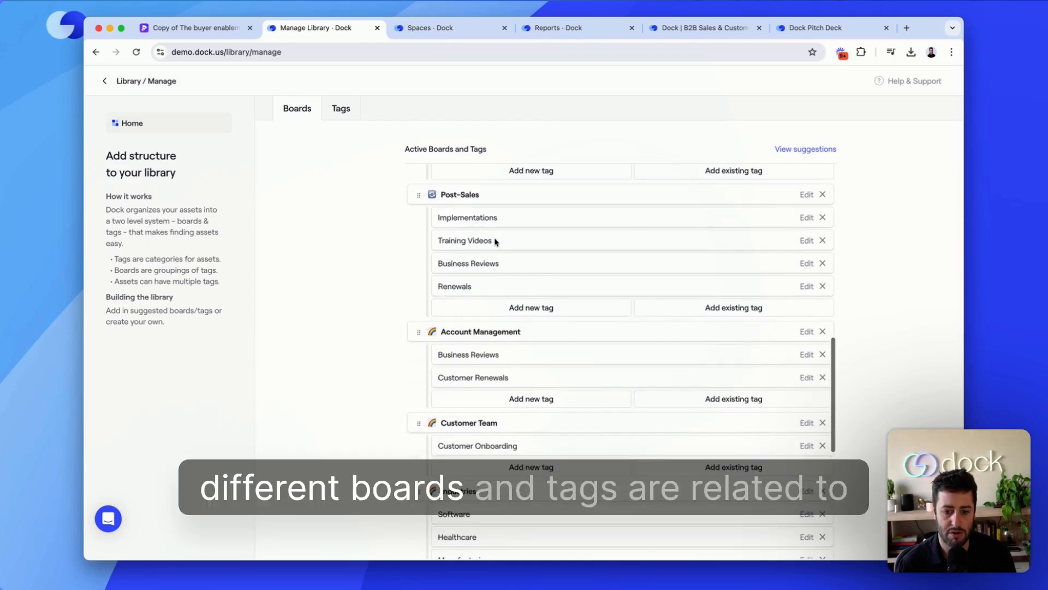
pyautogui.click(340, 108)
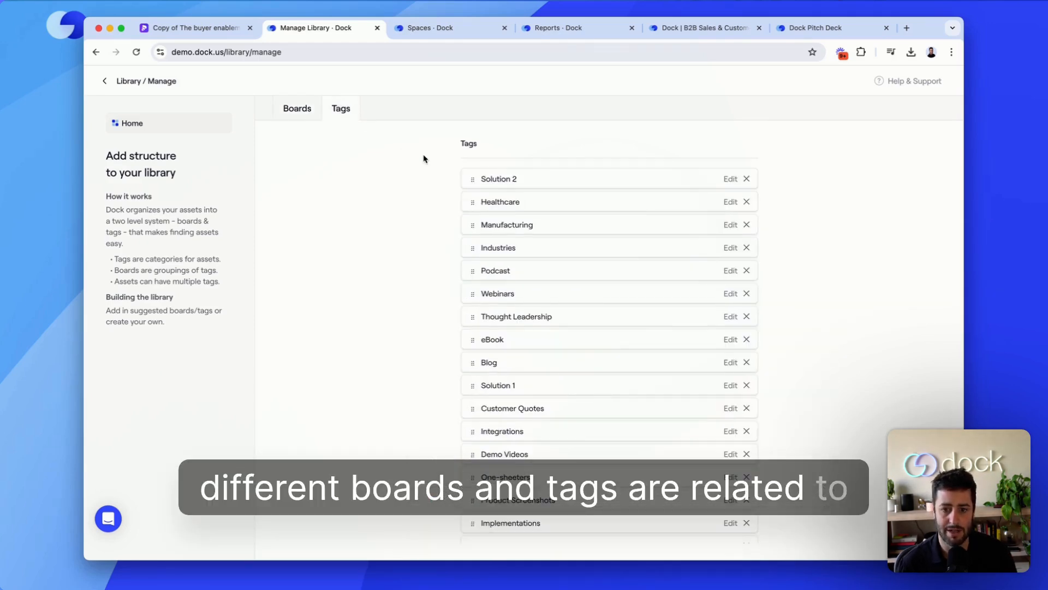
pyautogui.click(297, 108)
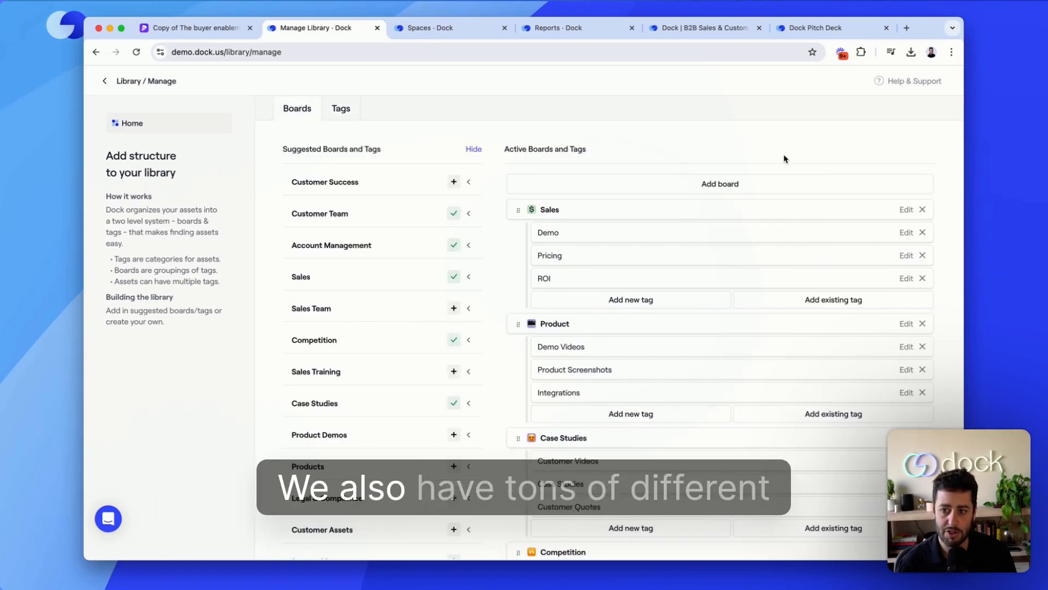
pyautogui.scroll(-3)
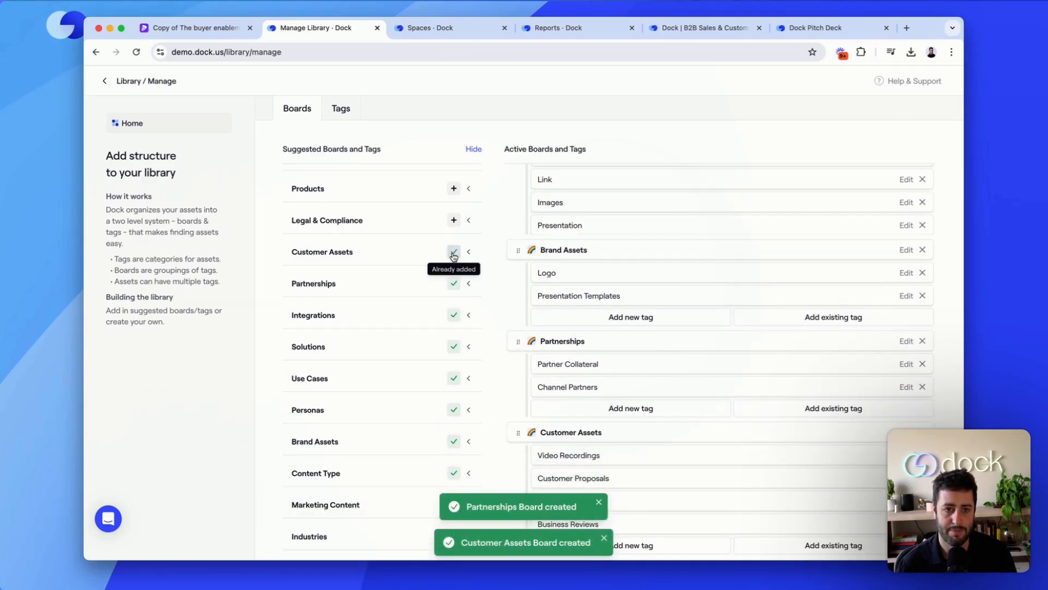
pyautogui.click(906, 272)
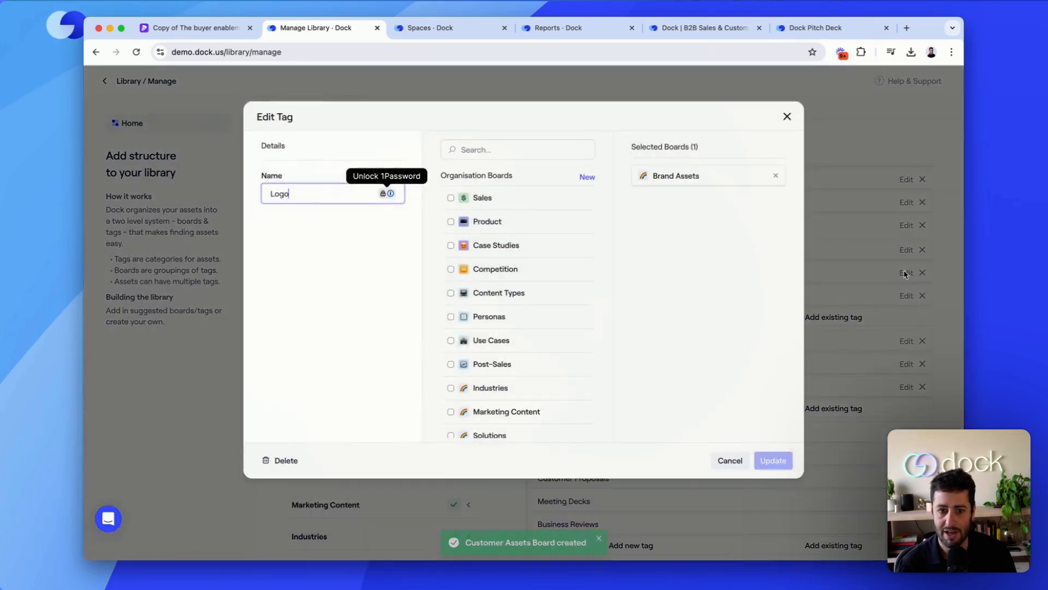
pyautogui.moveTo(745, 241)
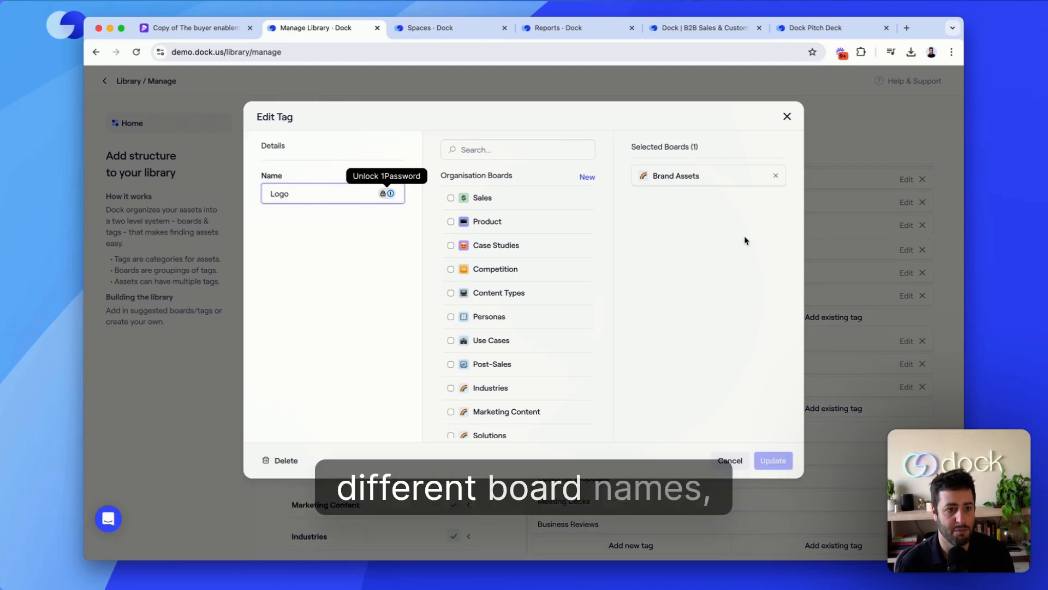
pyautogui.click(787, 115)
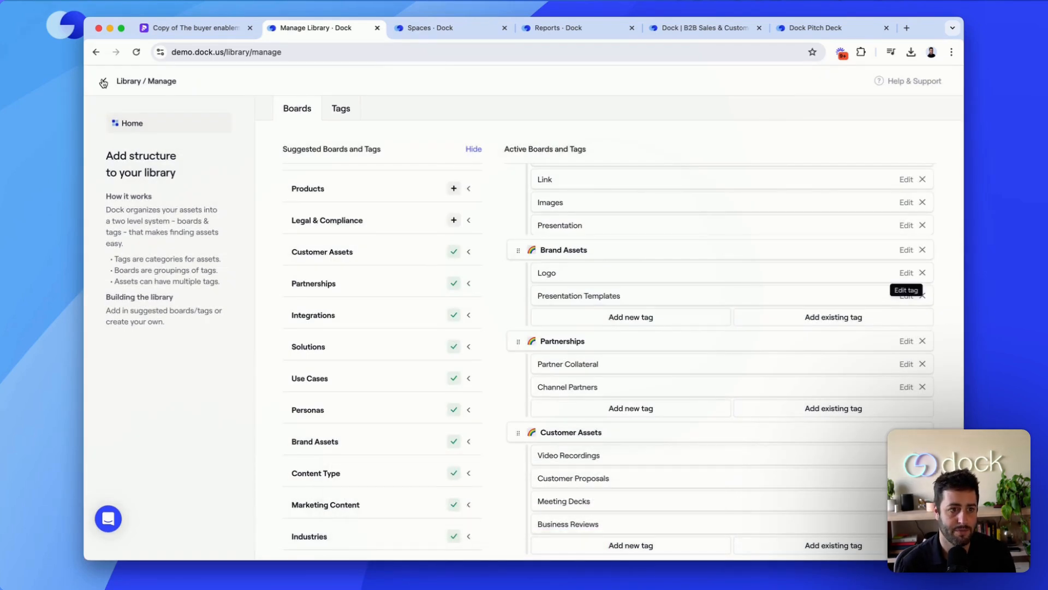
# - Show library files in list view, select all, and sort by Most shared
pyautogui.click(103, 80)
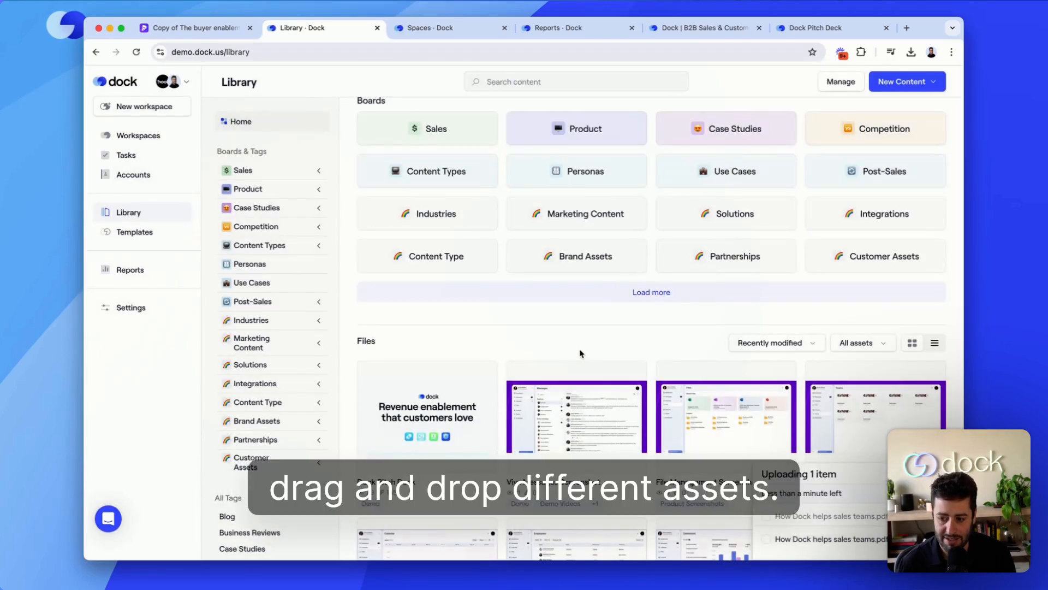
pyautogui.click(935, 342)
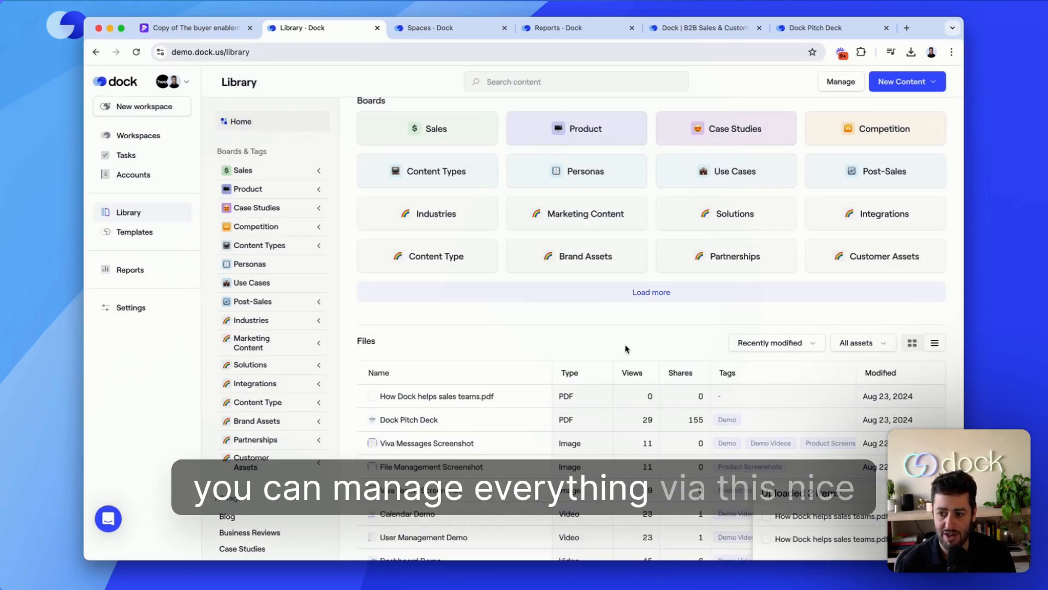
pyautogui.scroll(-3)
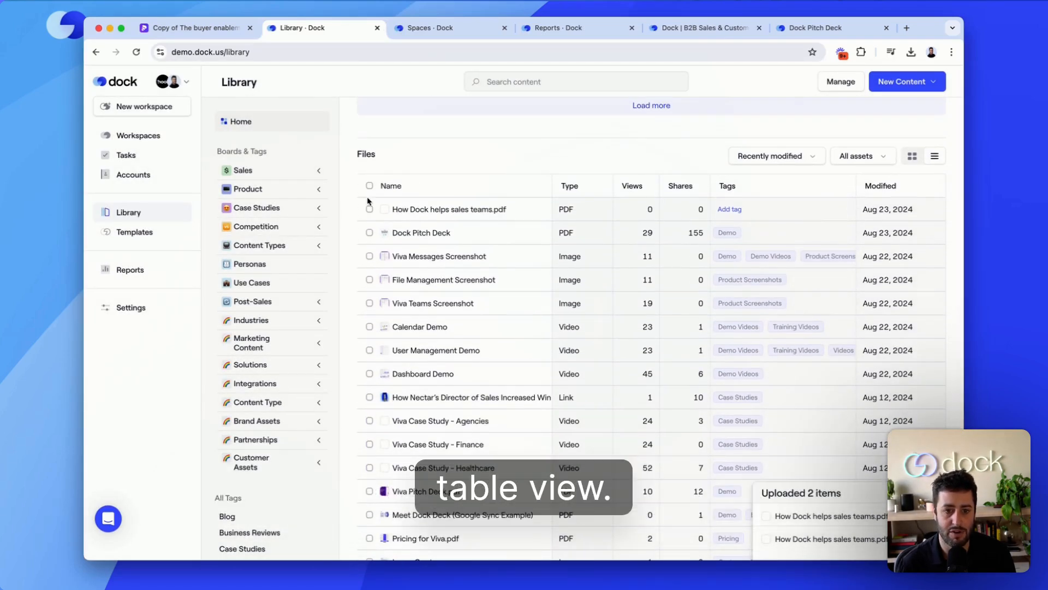
pyautogui.click(369, 186)
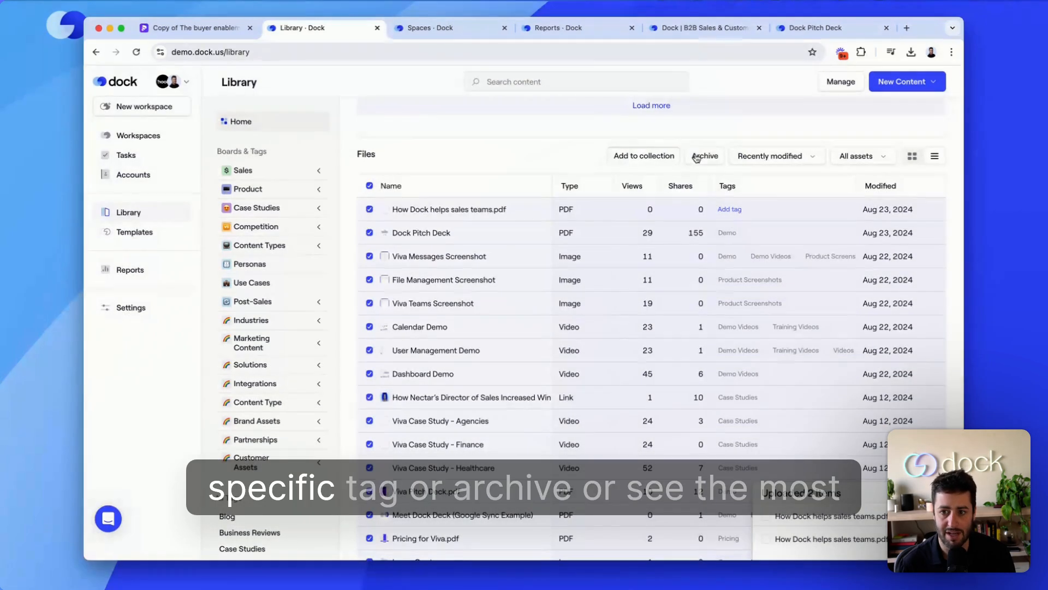
pyautogui.click(775, 156)
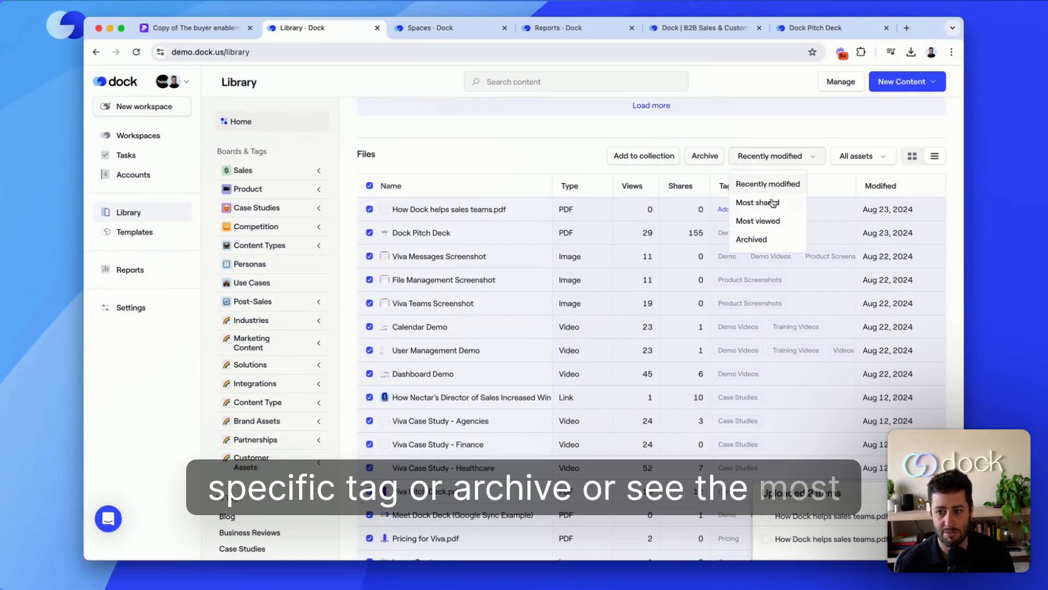
pyautogui.click(756, 203)
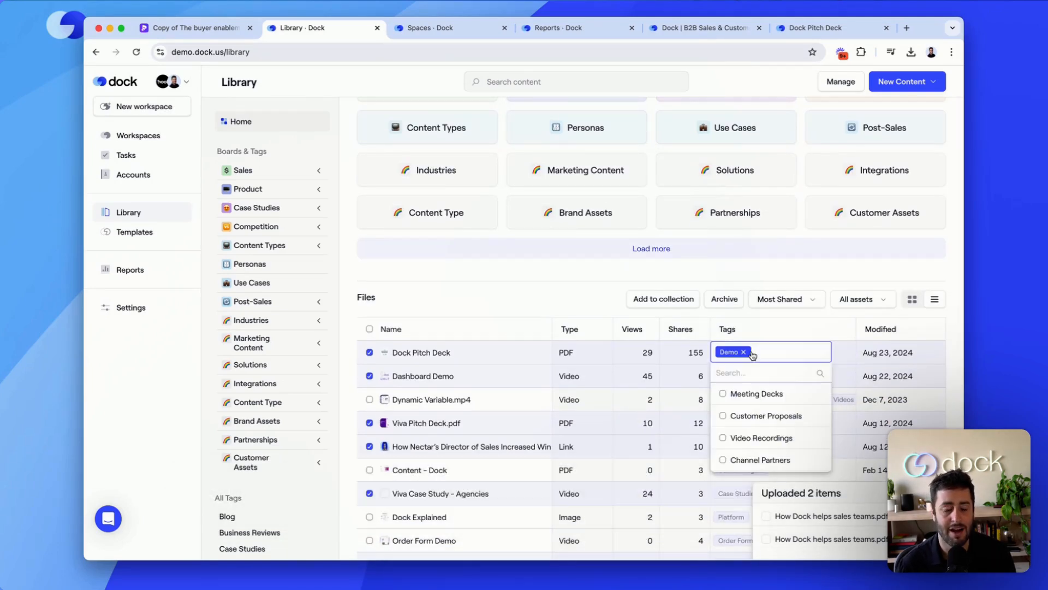
pyautogui.moveTo(488, 283)
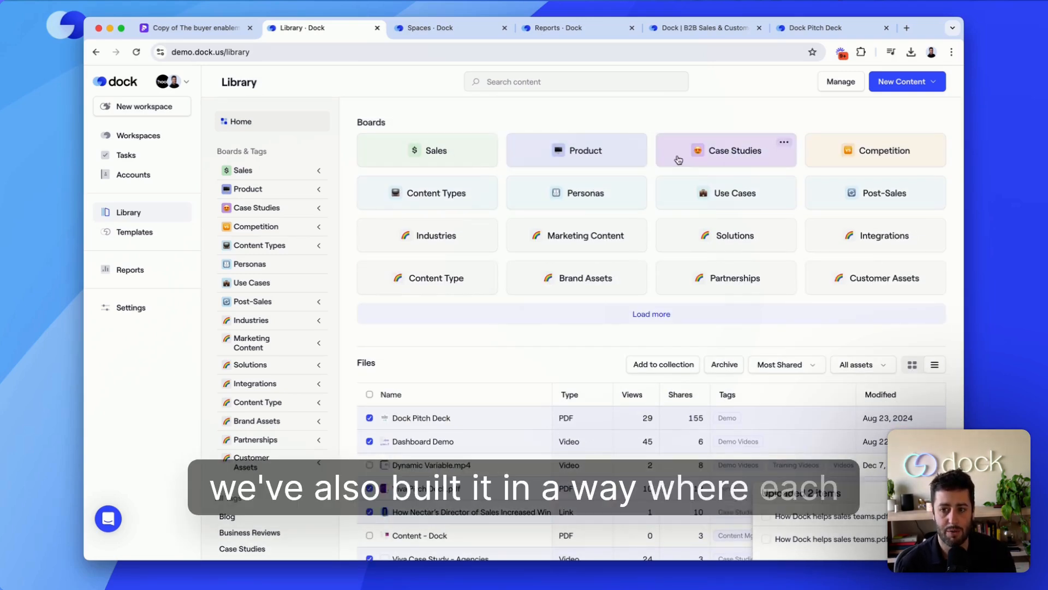
# - Open the Case Studies board, select its URL, then switch to the Viva <> Hooli deal room
pyautogui.click(726, 149)
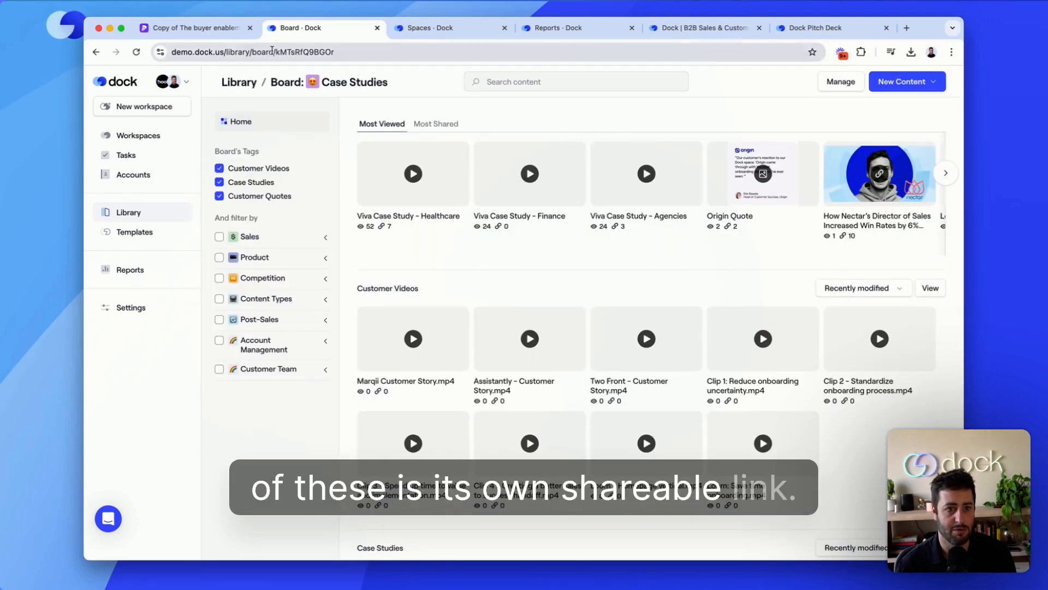
pyautogui.click(271, 51)
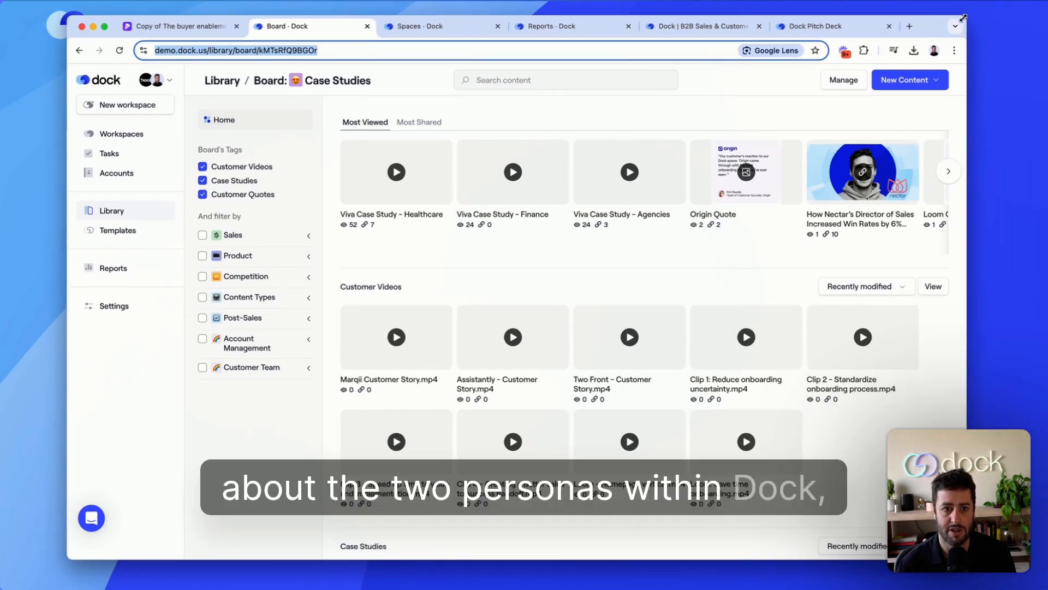
pyautogui.moveTo(584, 119)
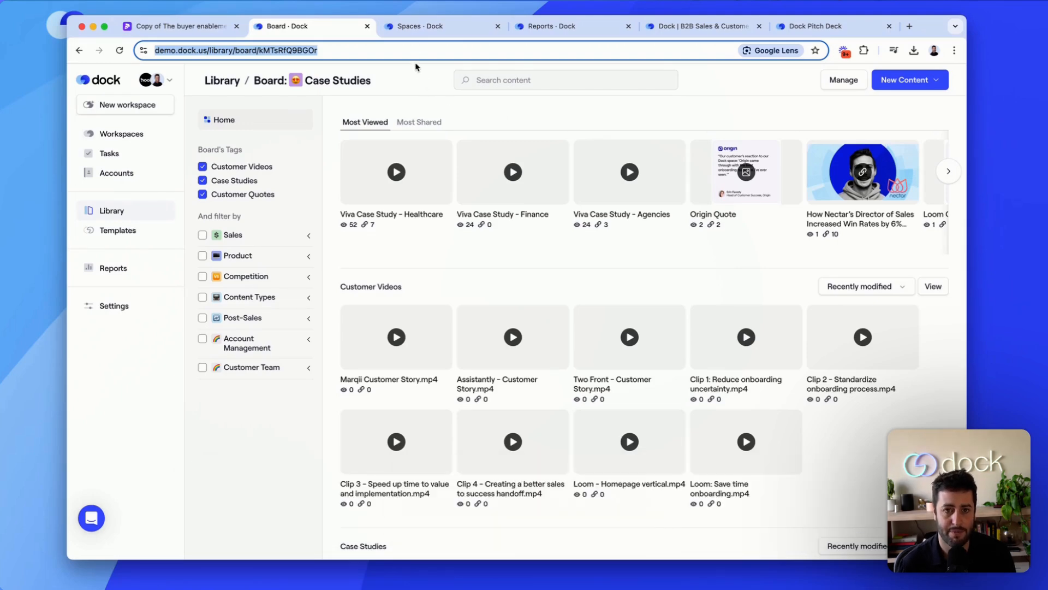
pyautogui.click(438, 27)
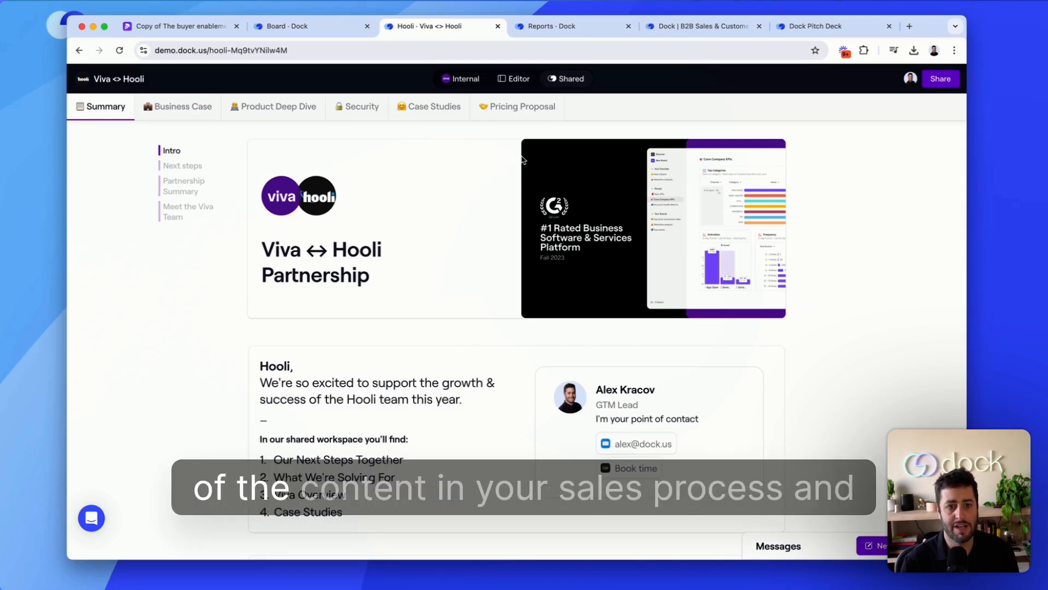
# - Visit Business Case, Security, Pricing Proposal and Product Deep Dive, glancing at Case Studies
pyautogui.click(182, 106)
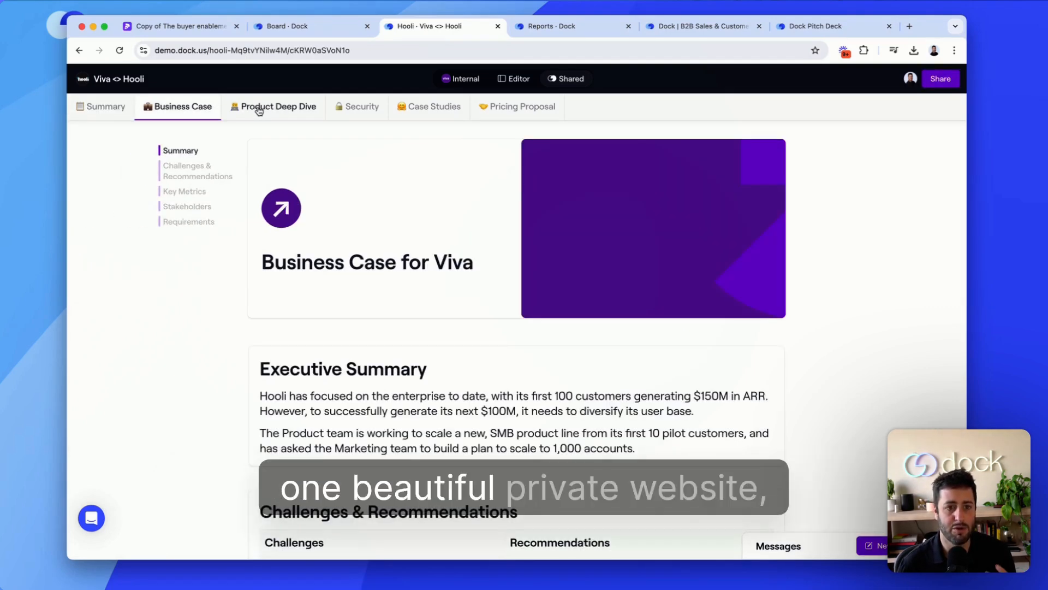
pyautogui.click(361, 106)
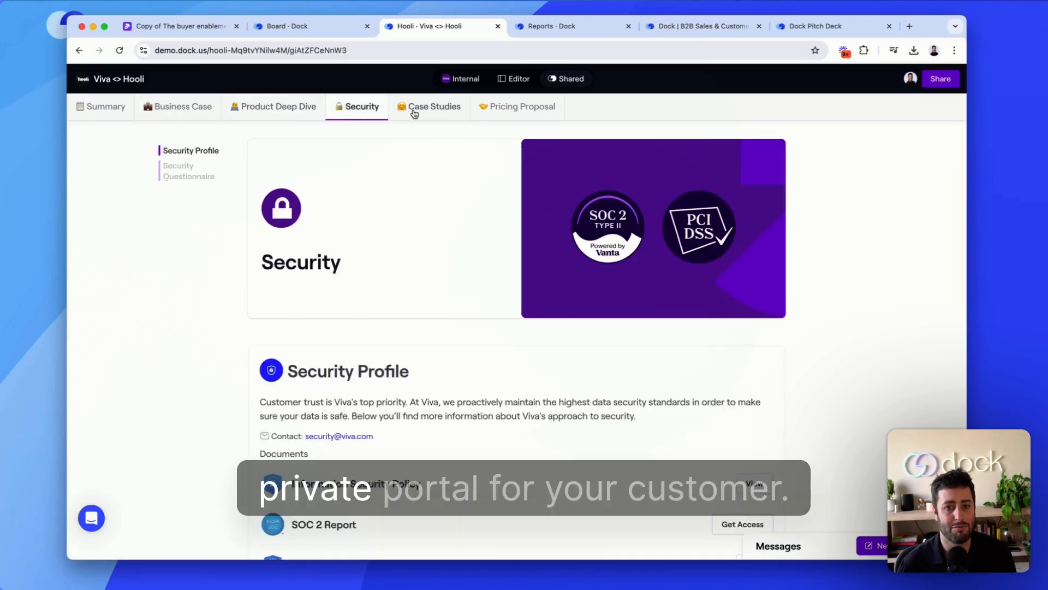
pyautogui.click(523, 107)
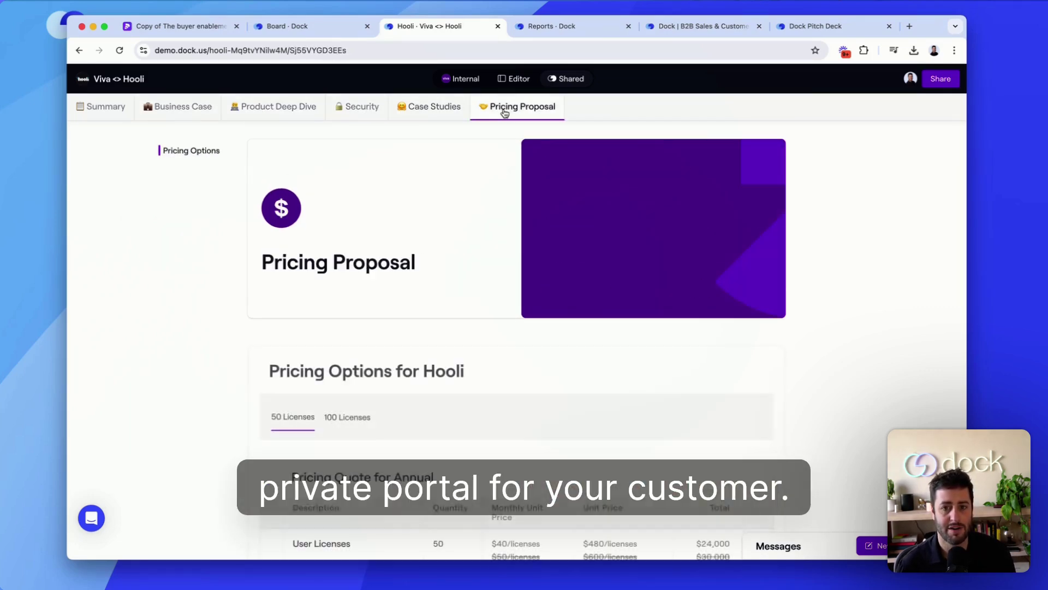
pyautogui.click(362, 106)
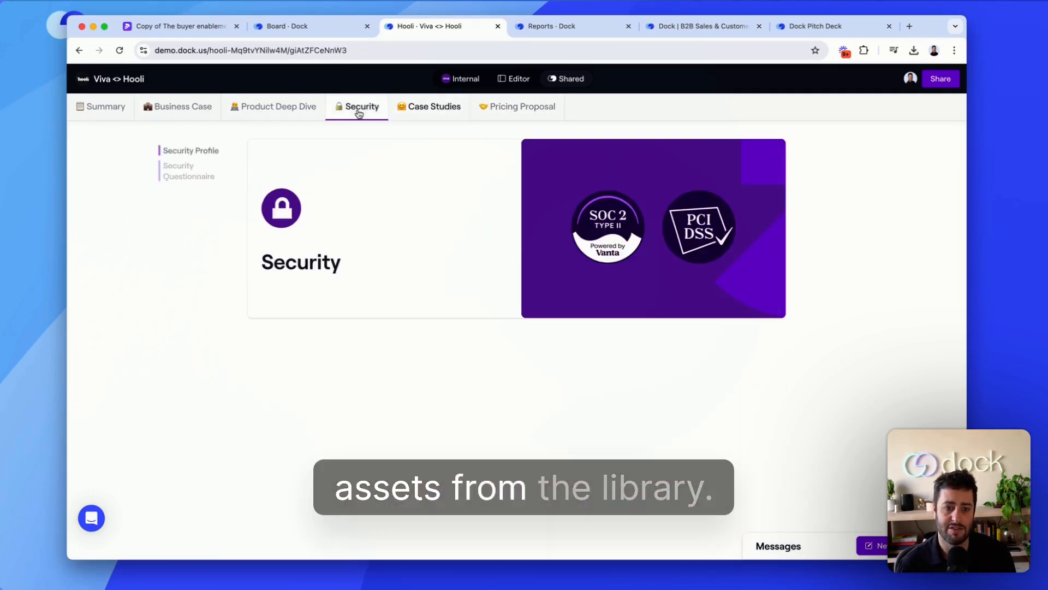
pyautogui.click(278, 106)
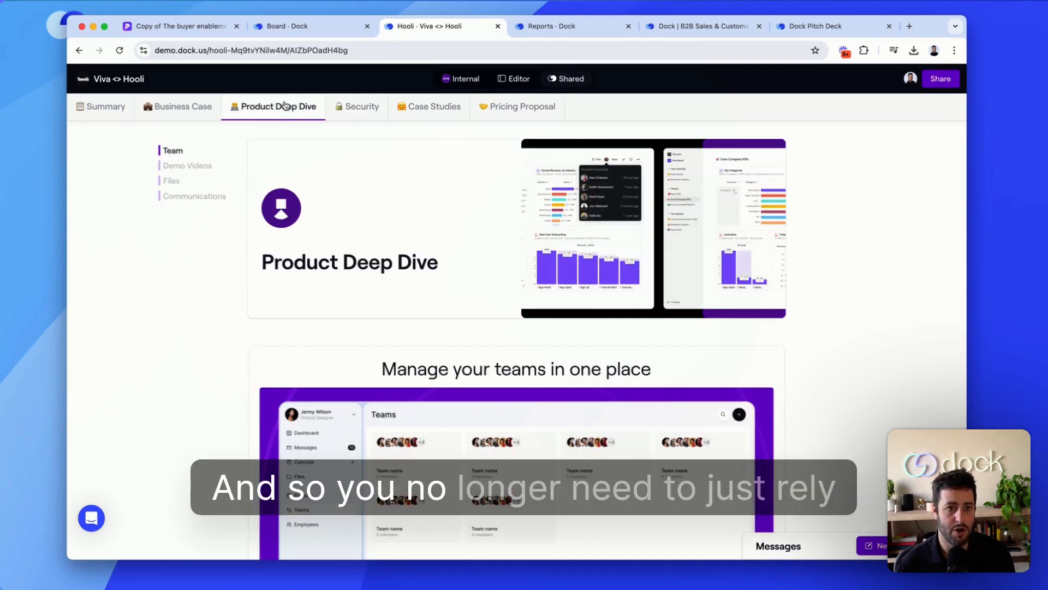
pyautogui.click(301, 26)
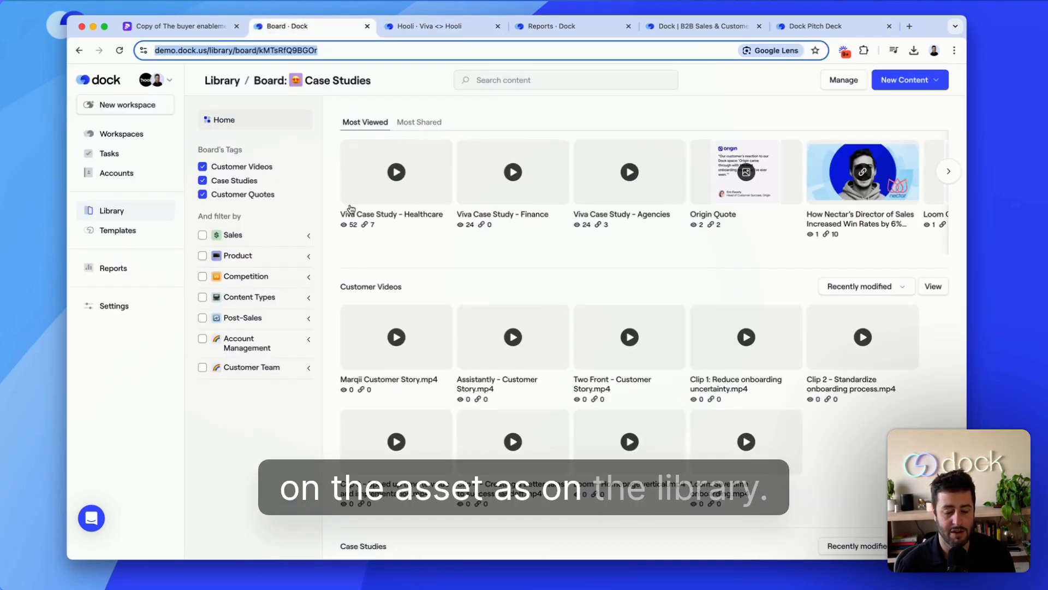
pyautogui.click(441, 26)
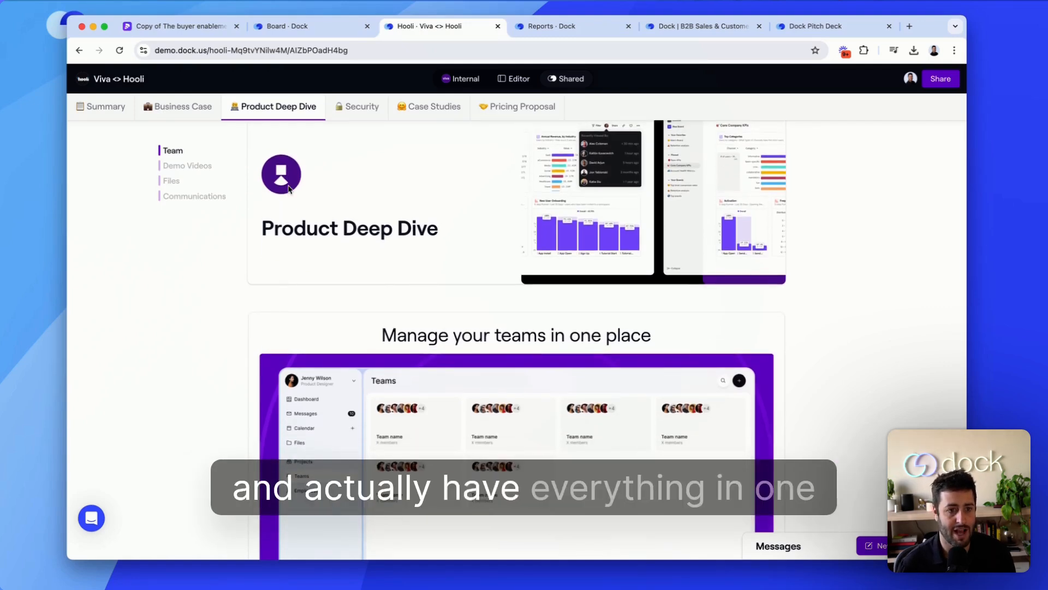
pyautogui.scroll(-3)
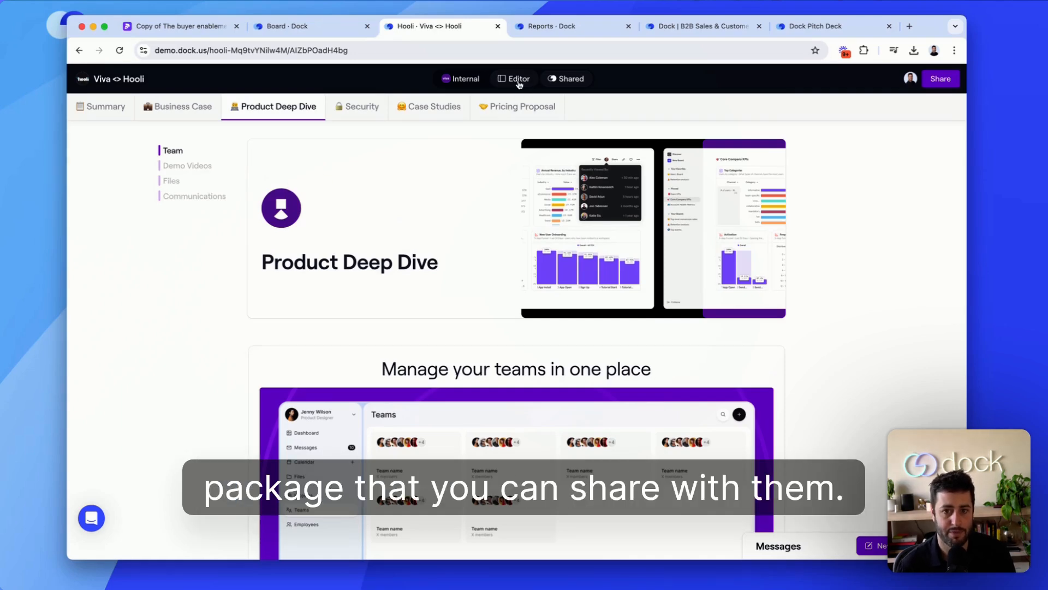
# - In Editor mode, add a Library section with the File Management Screenshot
pyautogui.click(513, 78)
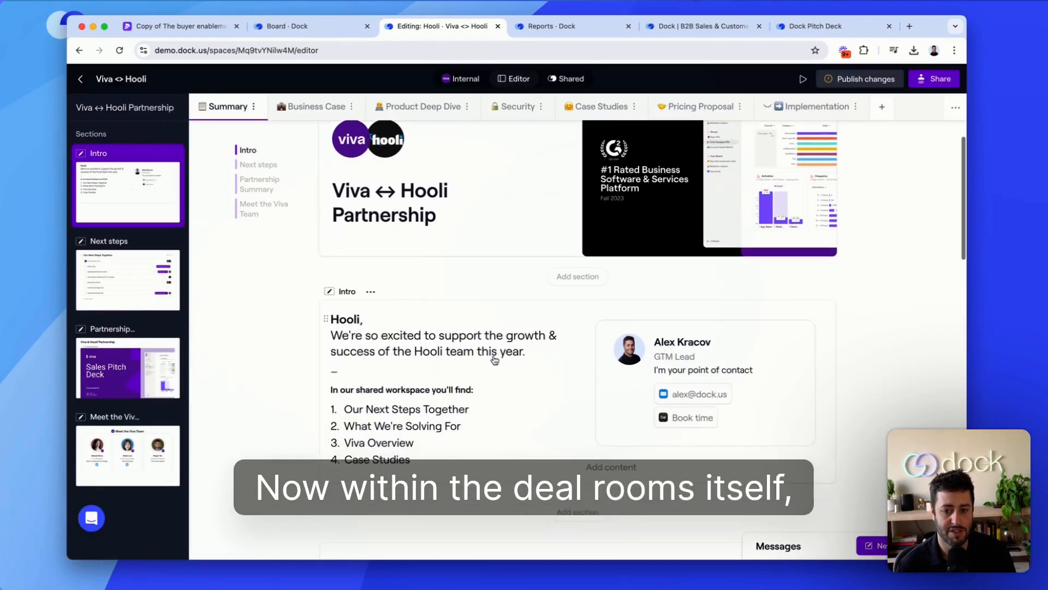
pyautogui.click(610, 466)
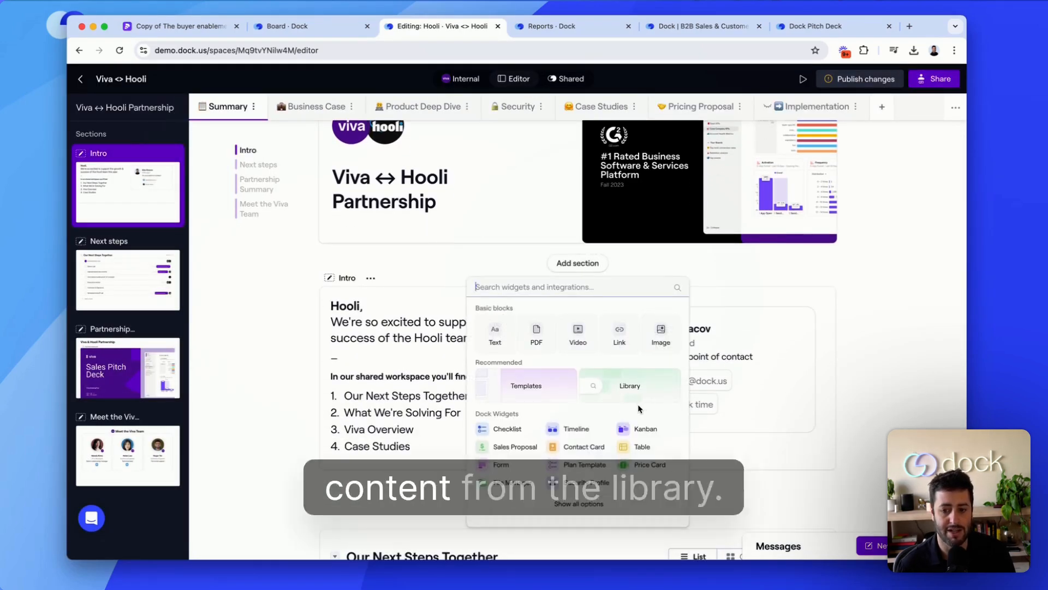
pyautogui.click(629, 386)
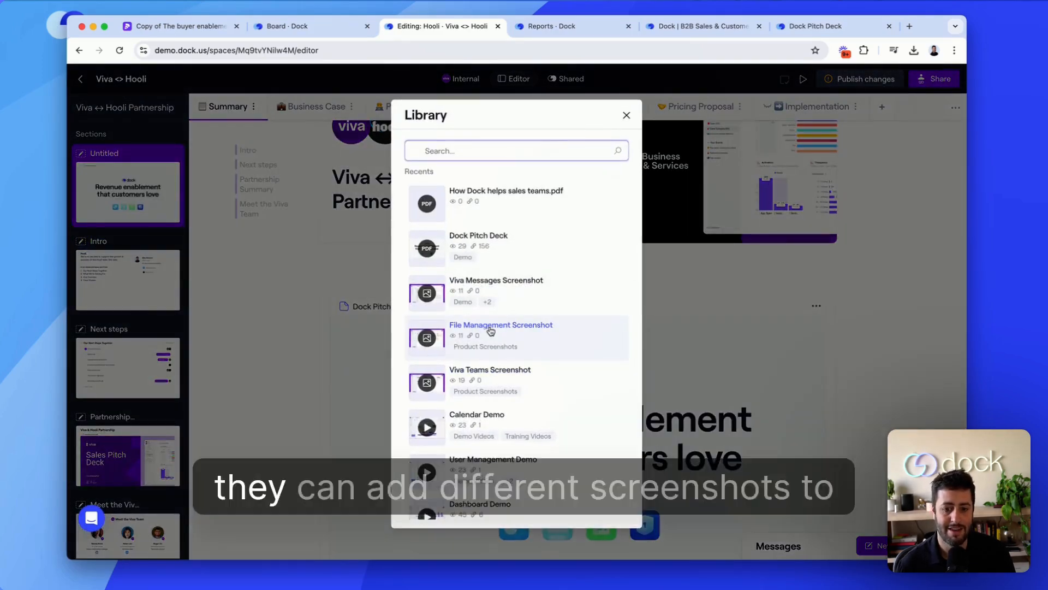
pyautogui.click(500, 334)
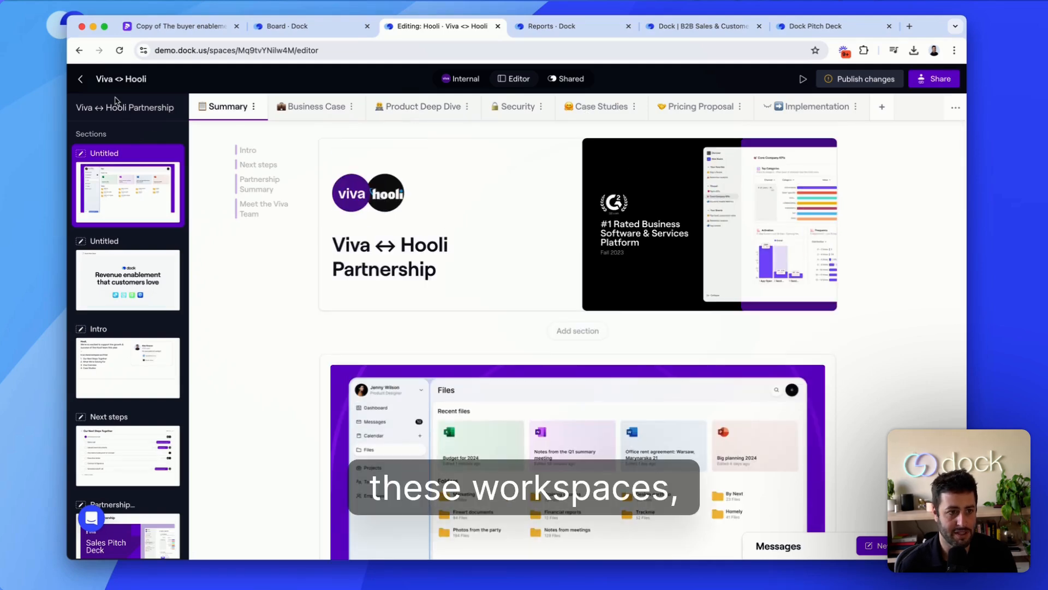
# - From the workspaces list, open templates and preview the Sales Example workspace template
pyautogui.click(80, 79)
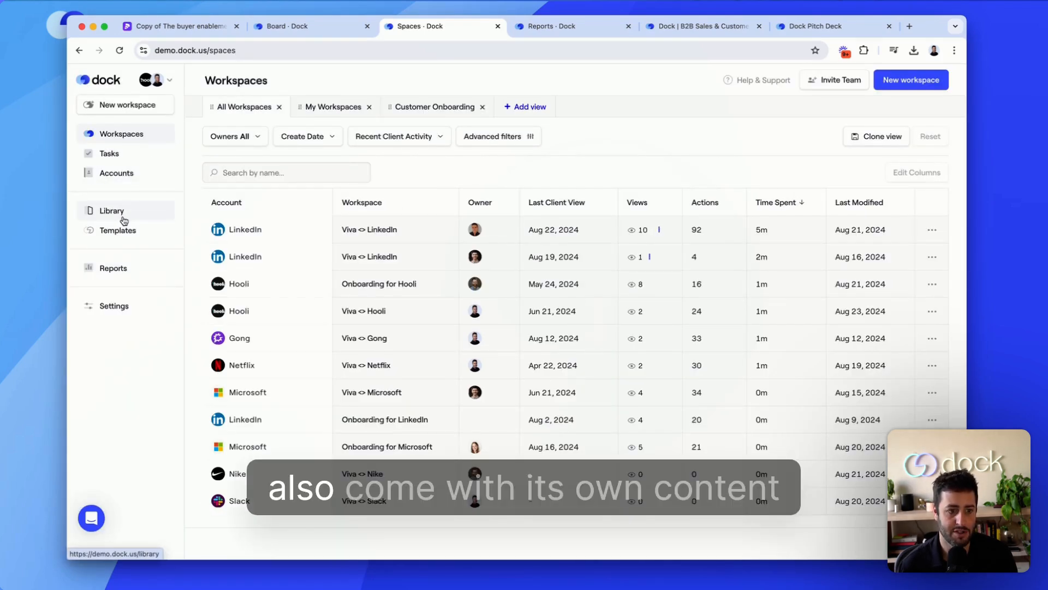
pyautogui.click(118, 229)
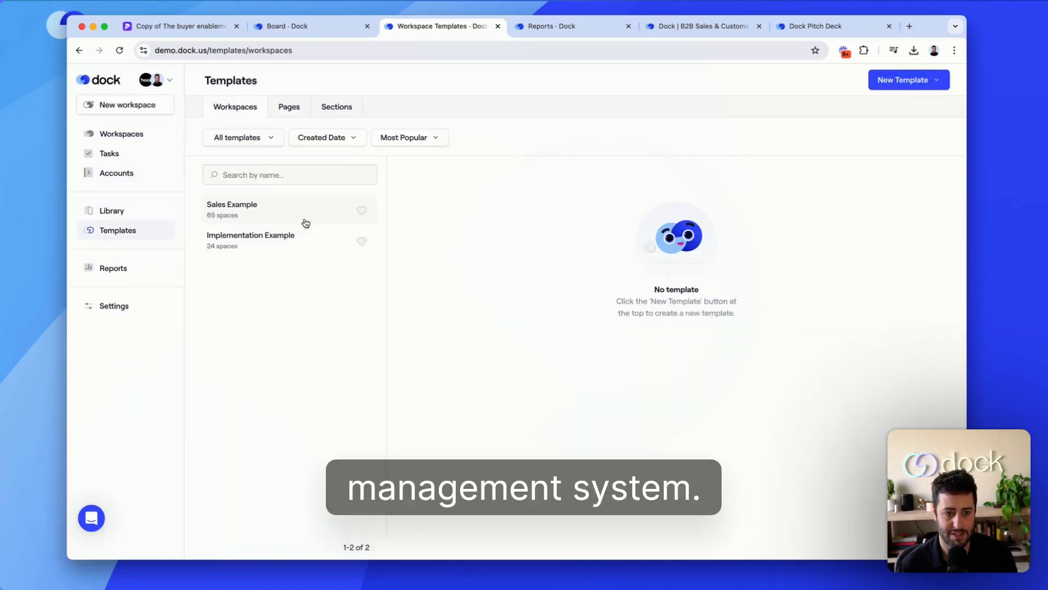
pyautogui.click(232, 209)
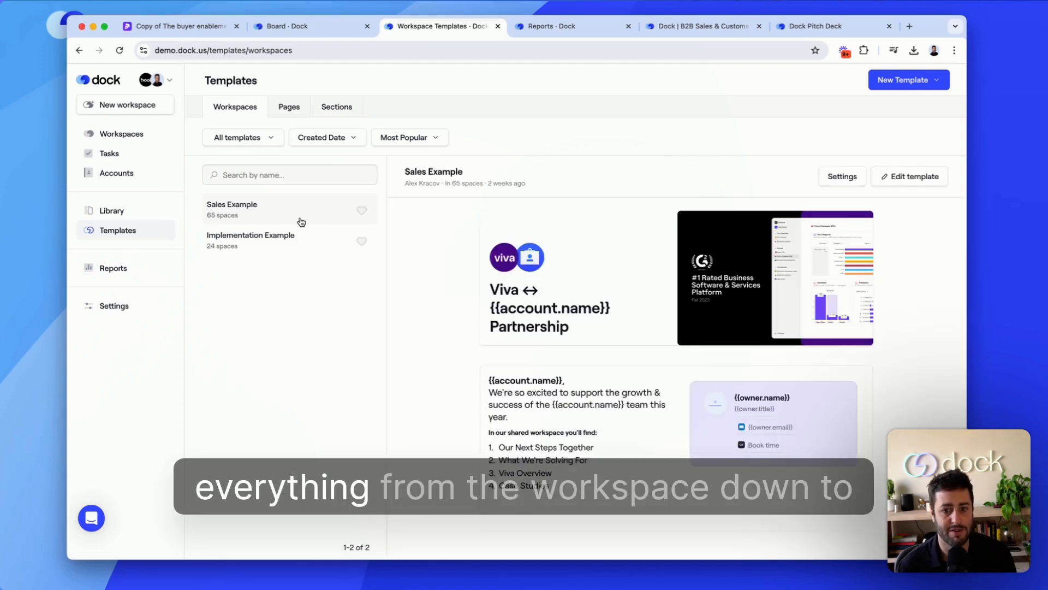
# - Preview the Pricing Proposal, Business Case, Case Studies and Product Deep Dive page templates
pyautogui.click(288, 106)
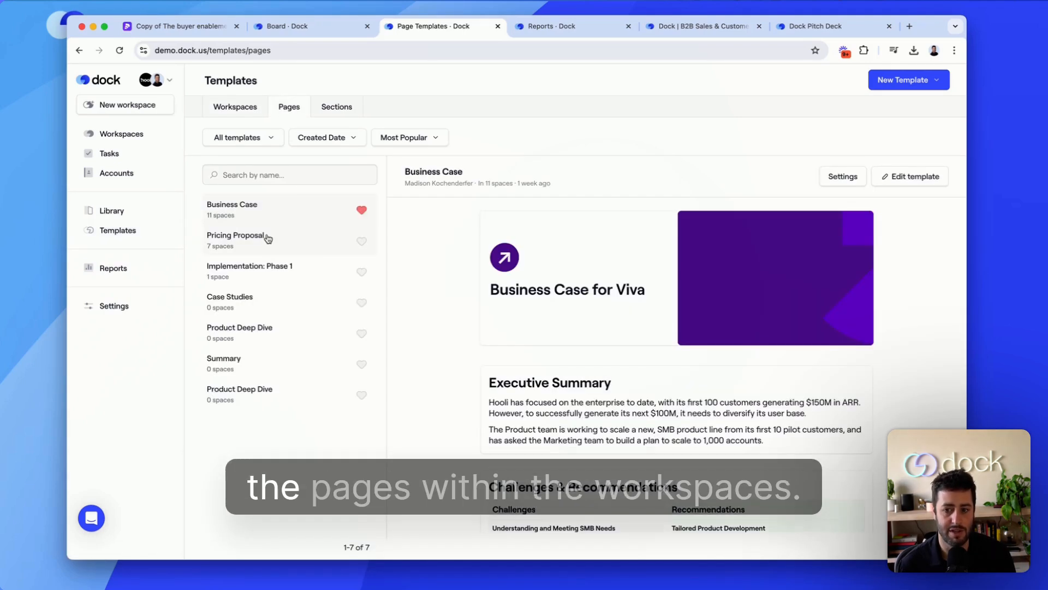
pyautogui.click(235, 240)
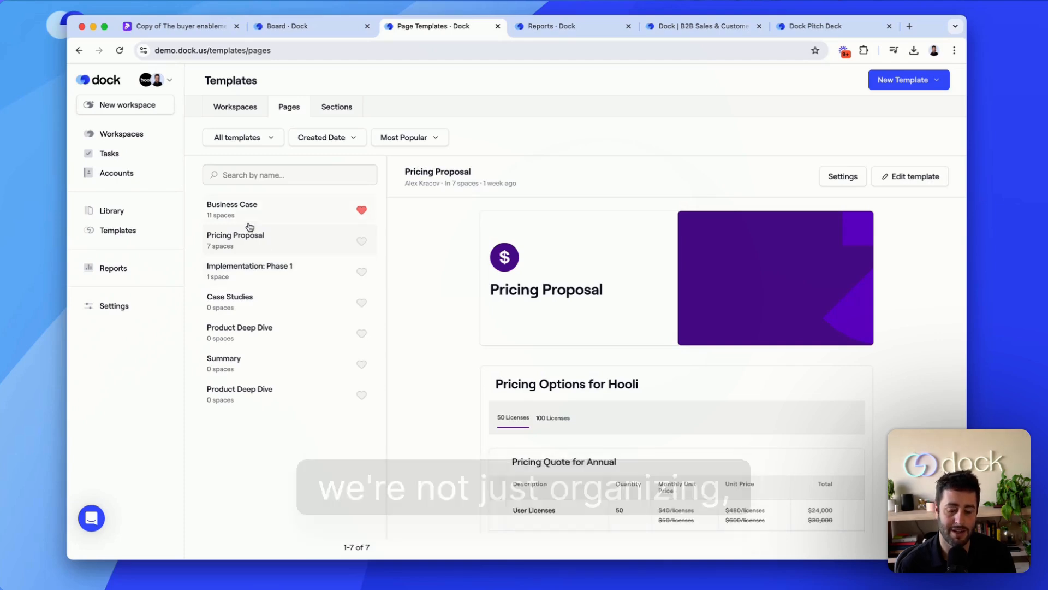
pyautogui.click(232, 209)
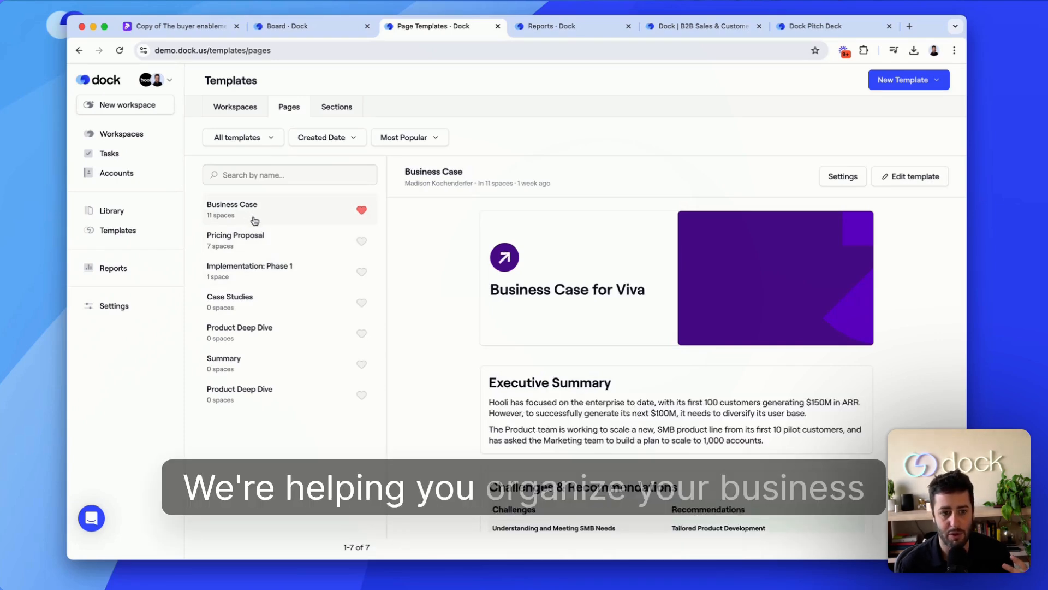
pyautogui.click(235, 240)
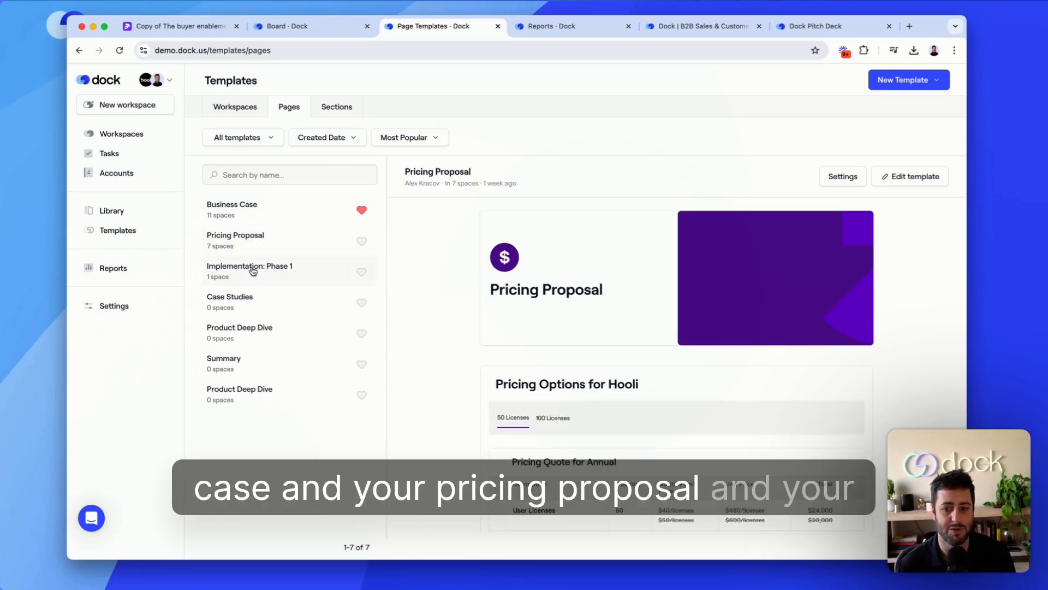
pyautogui.click(229, 296)
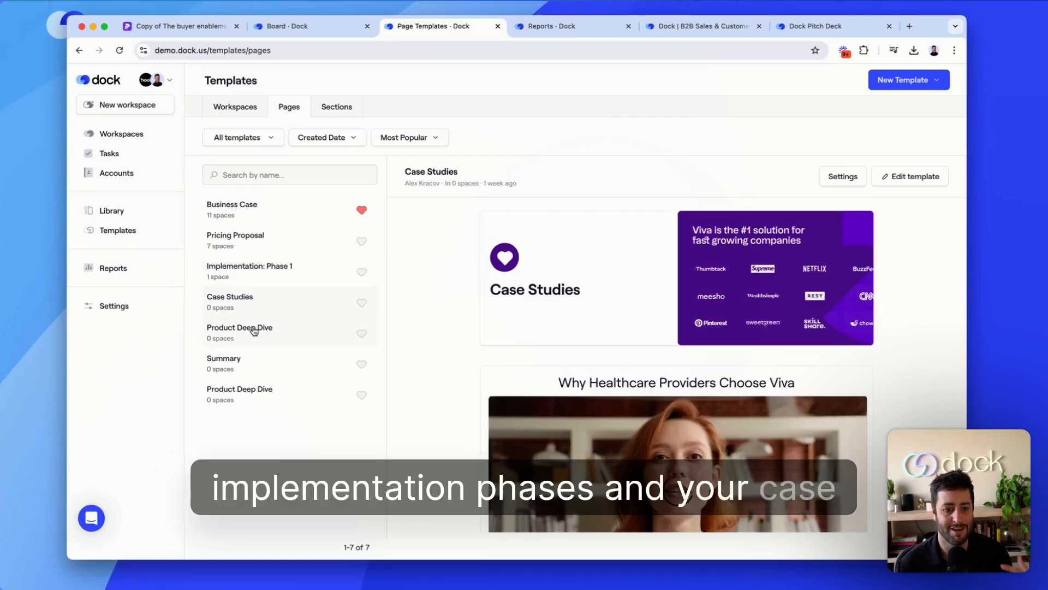
pyautogui.click(240, 327)
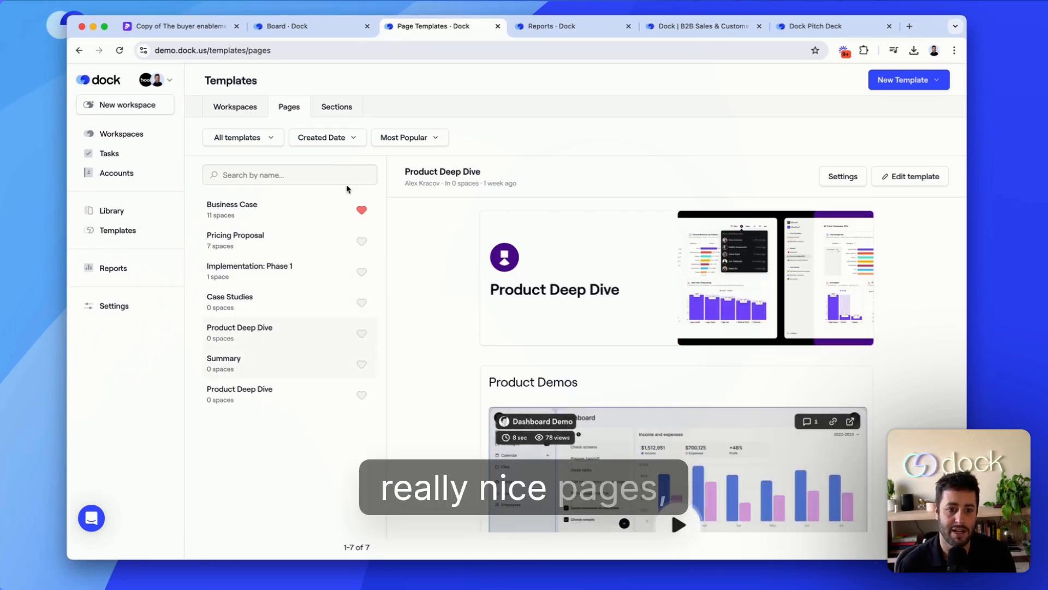
# - Preview the Resources and Demo Videos section templates, then return to the Library
pyautogui.click(336, 107)
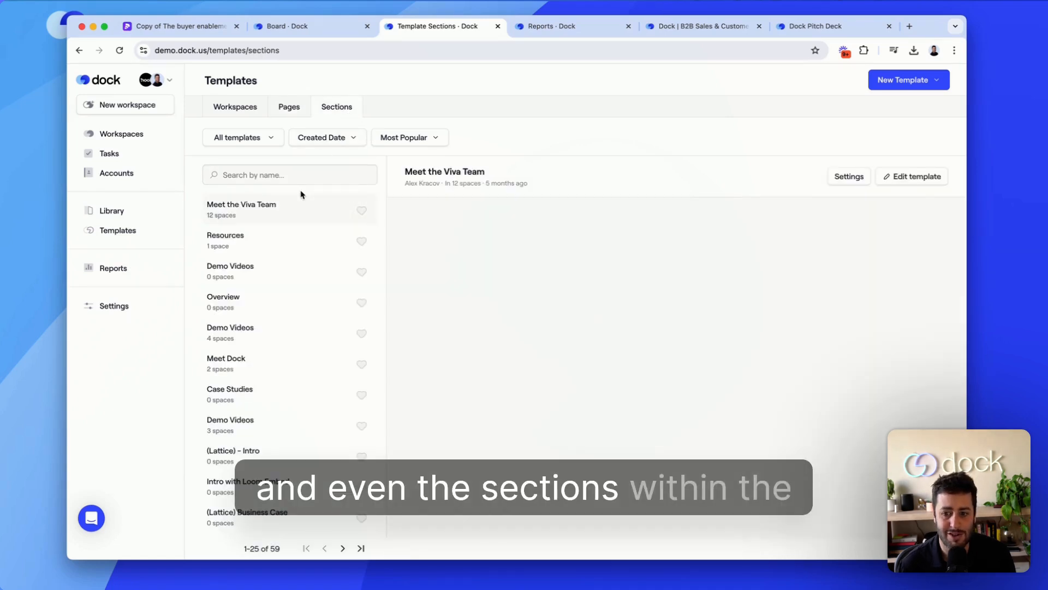
pyautogui.click(225, 239)
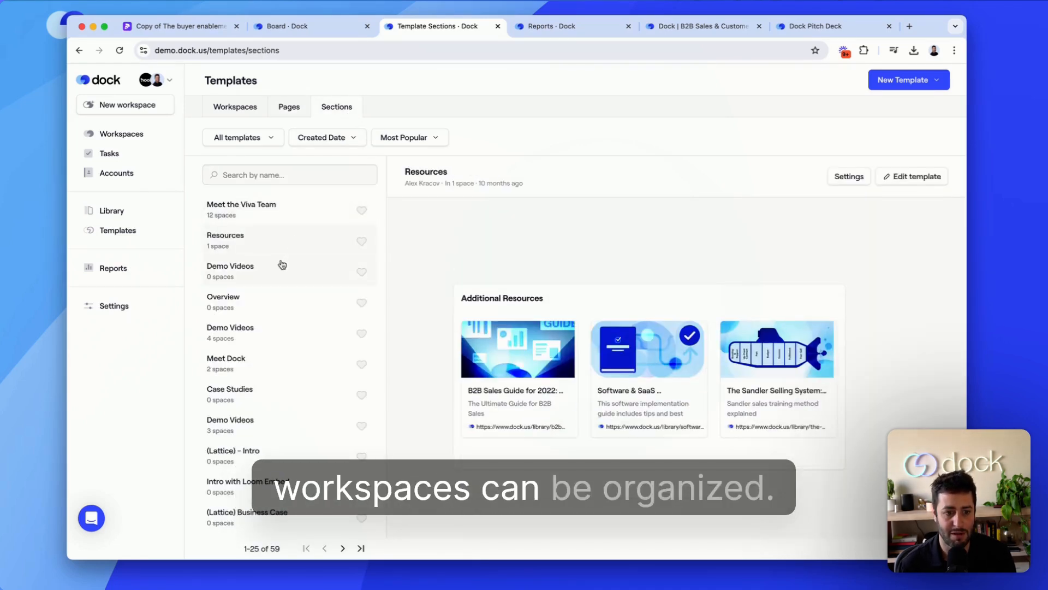
pyautogui.click(229, 265)
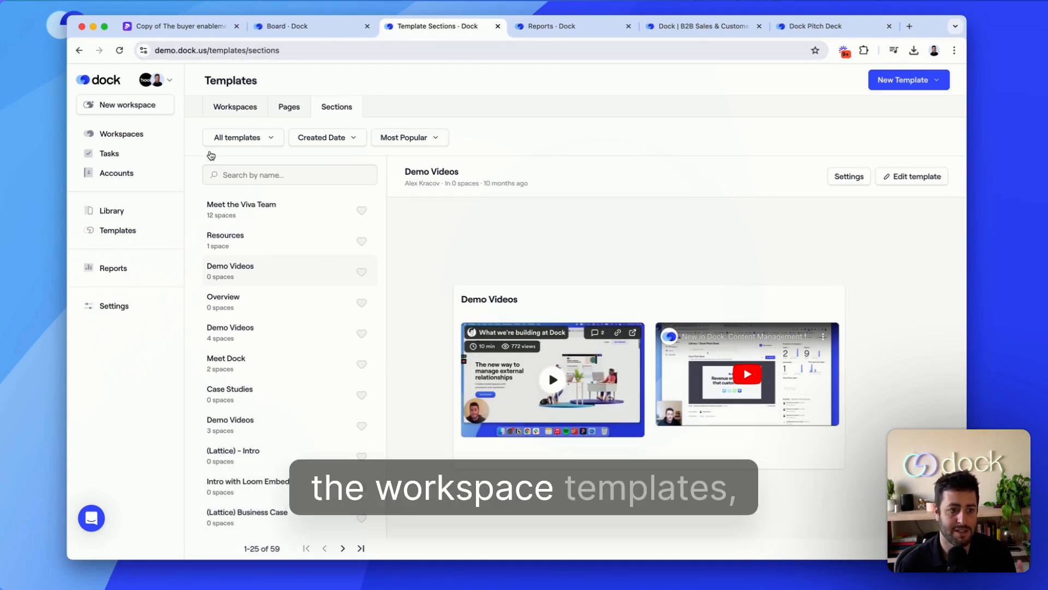
pyautogui.click(112, 210)
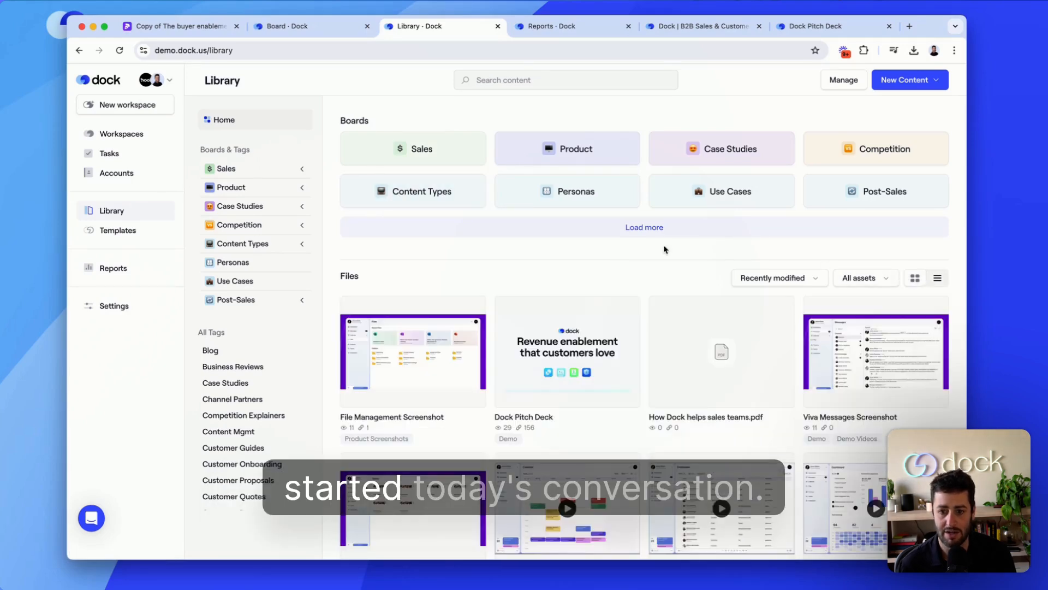
pyautogui.moveTo(489, 256)
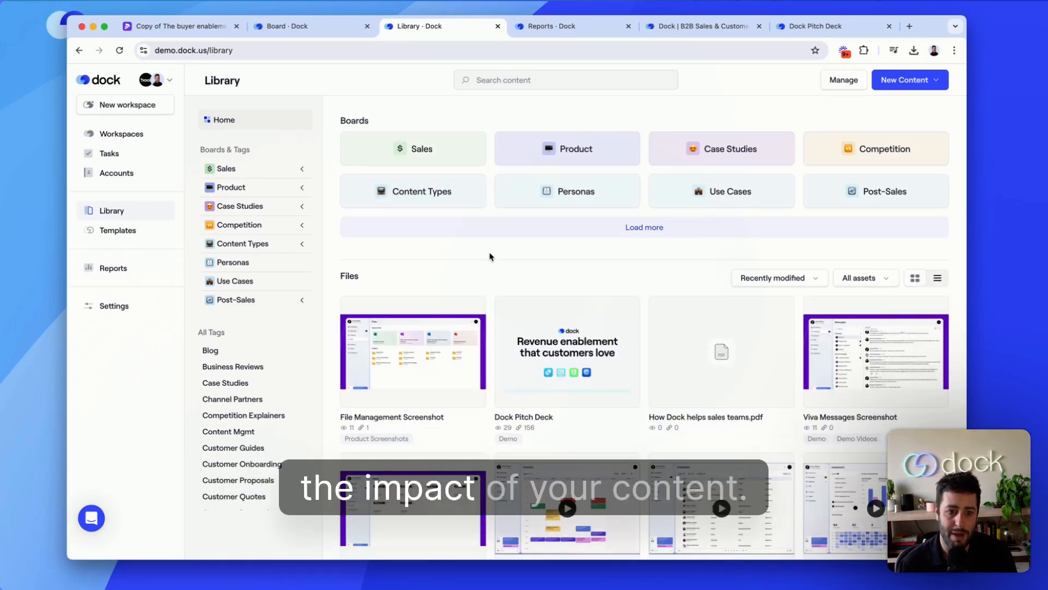
# - Review the Content Influence report's engagement chart, Top Content and Content & Sales Influence tables
pyautogui.click(569, 27)
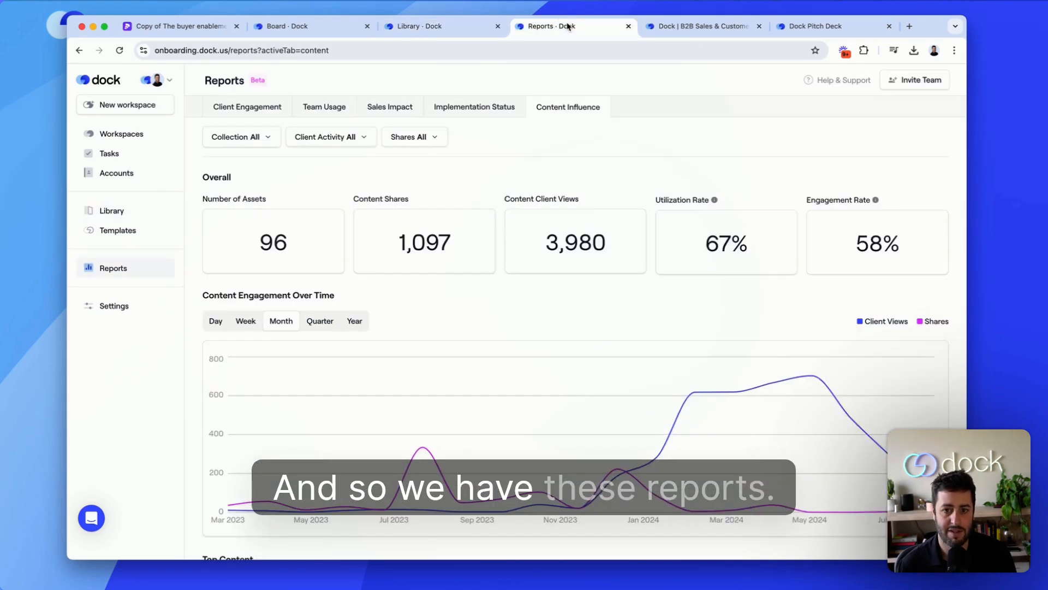
pyautogui.moveTo(431, 191)
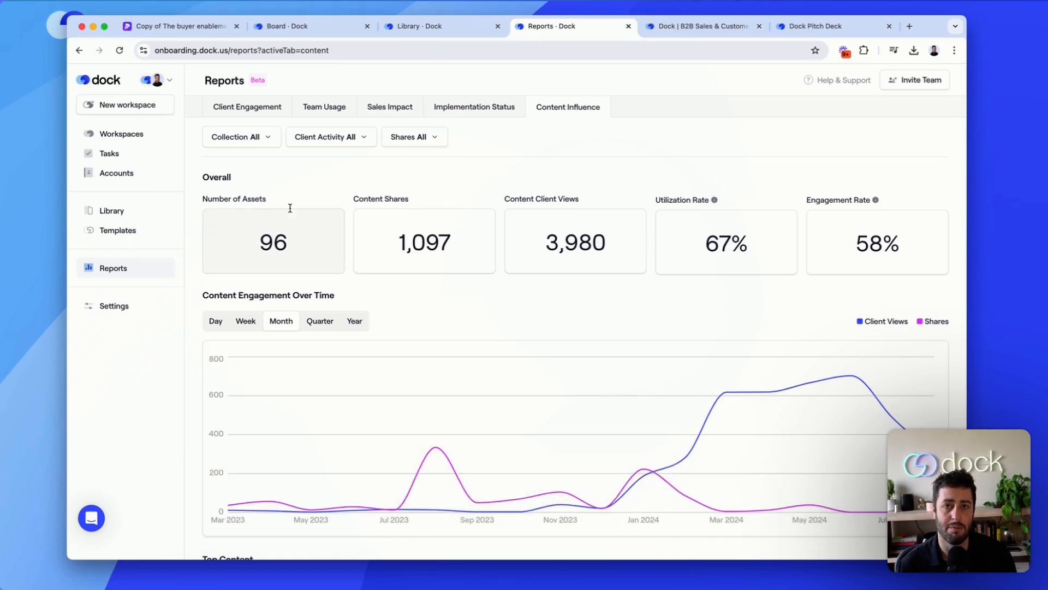
pyautogui.moveTo(422, 221)
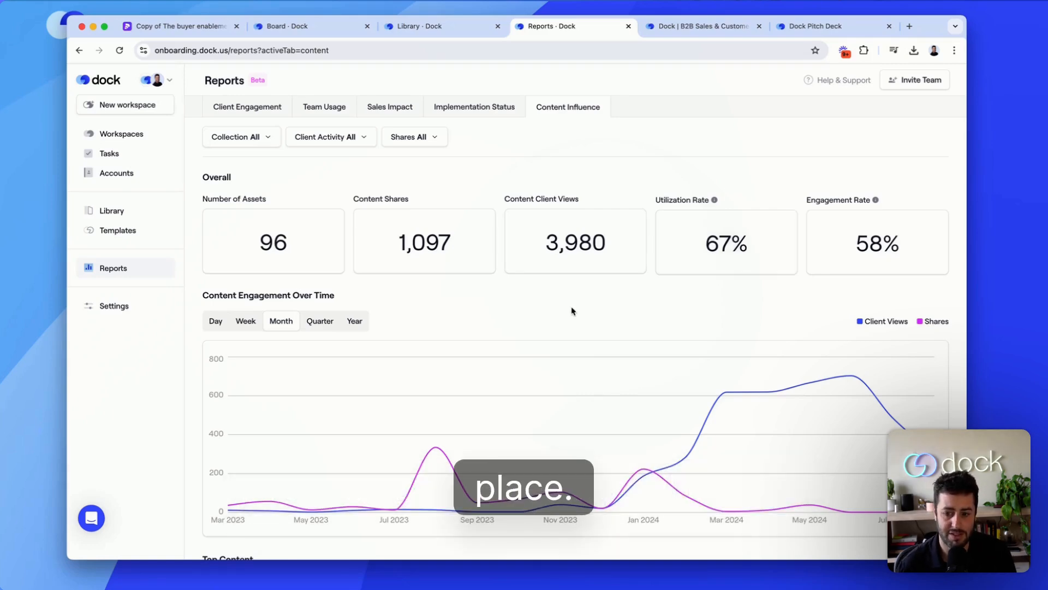
pyautogui.scroll(-3)
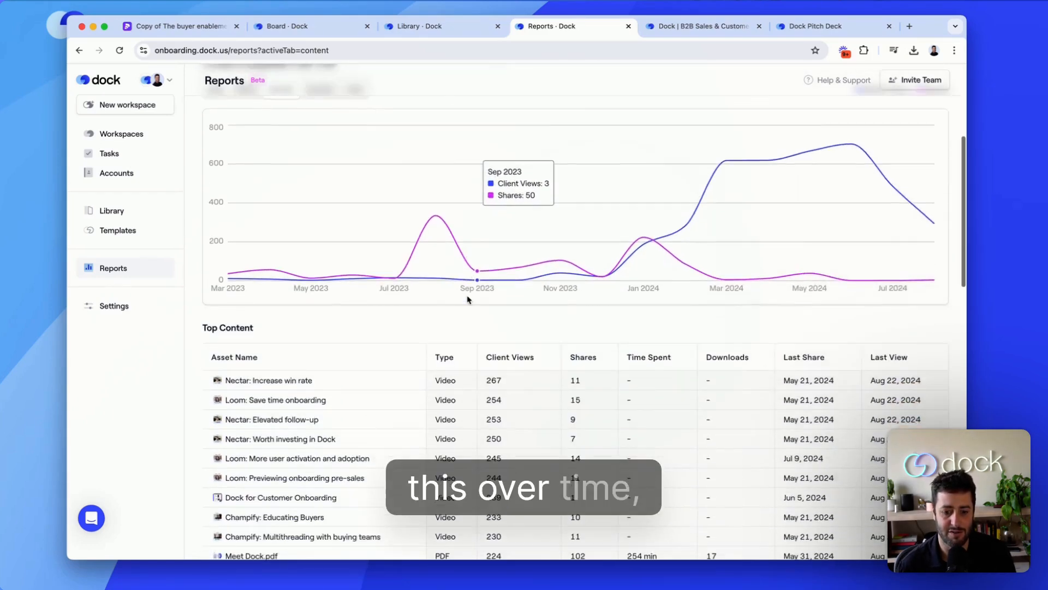
pyautogui.scroll(-3)
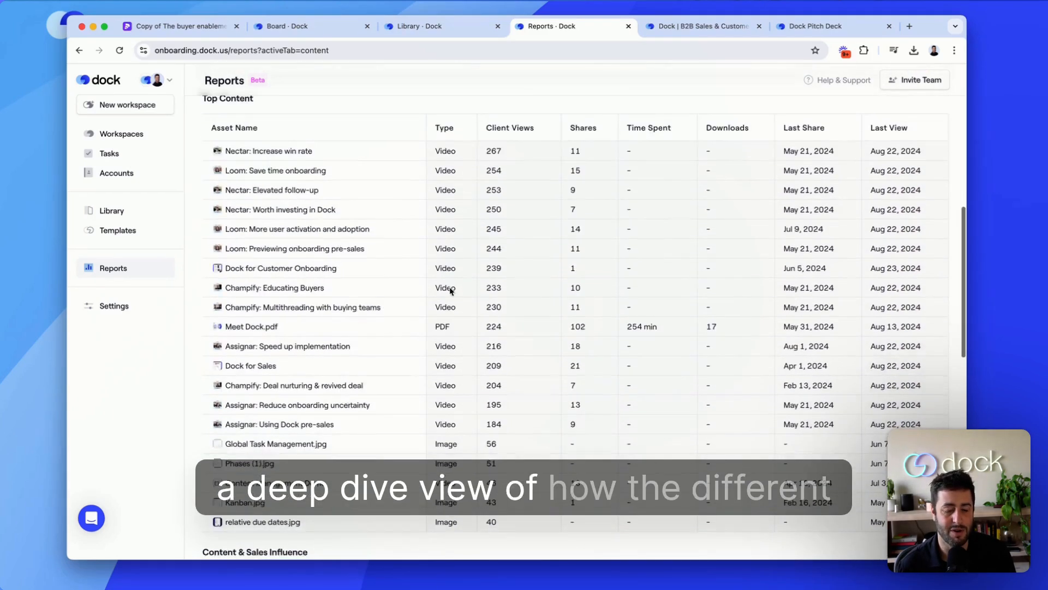
pyautogui.scroll(-3)
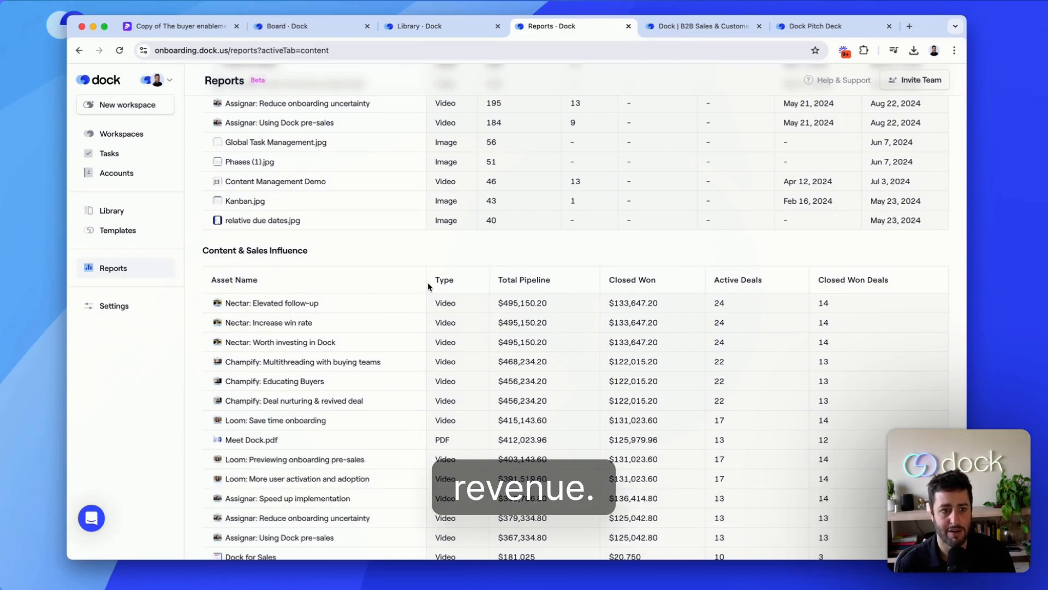
pyautogui.scroll(3)
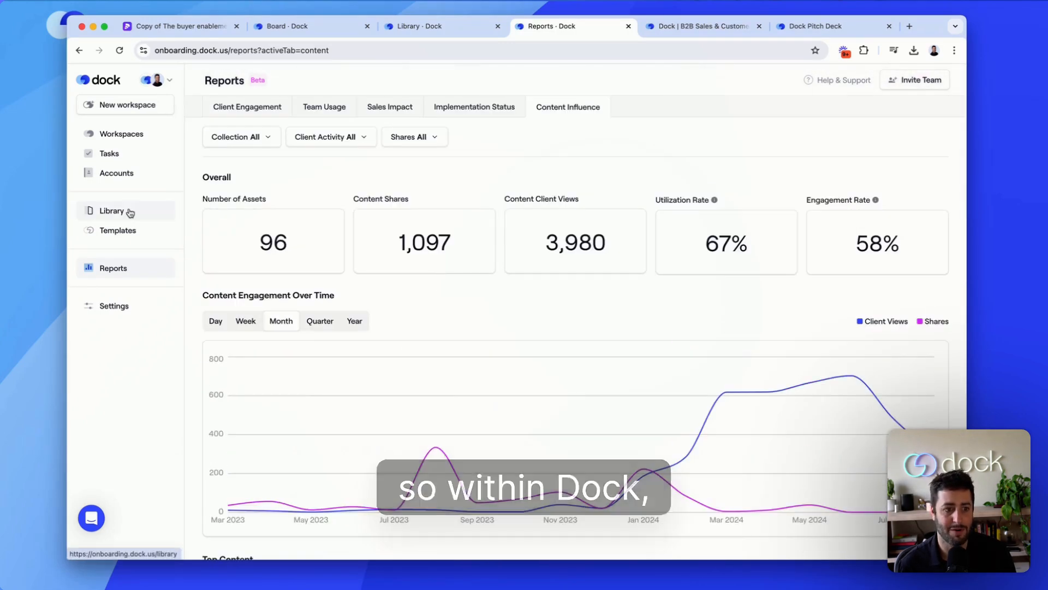
# - View library files as table then grid, then choose Start for free on dock.us
pyautogui.click(111, 211)
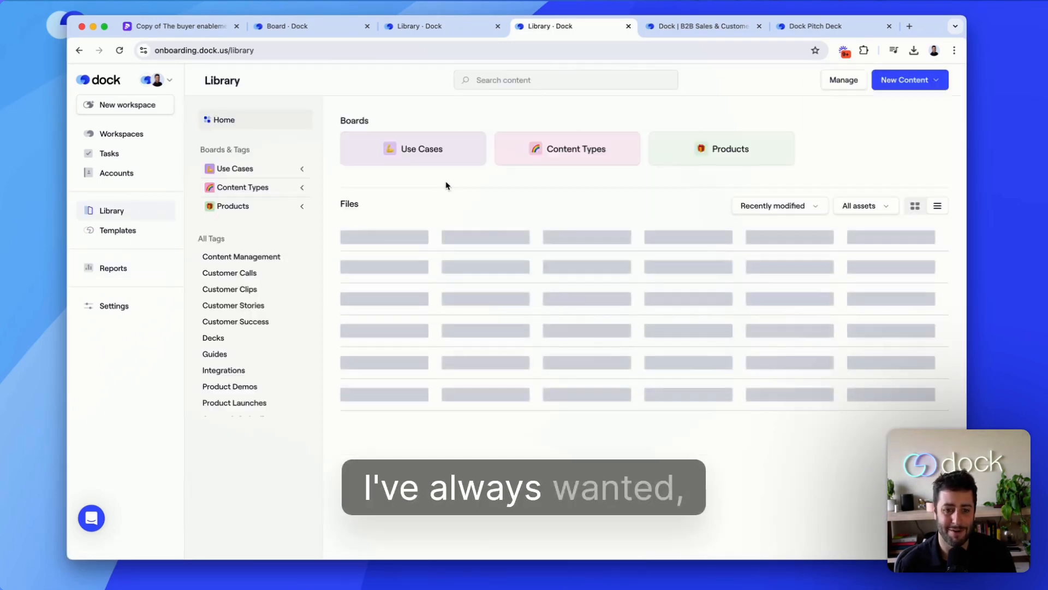
pyautogui.click(937, 205)
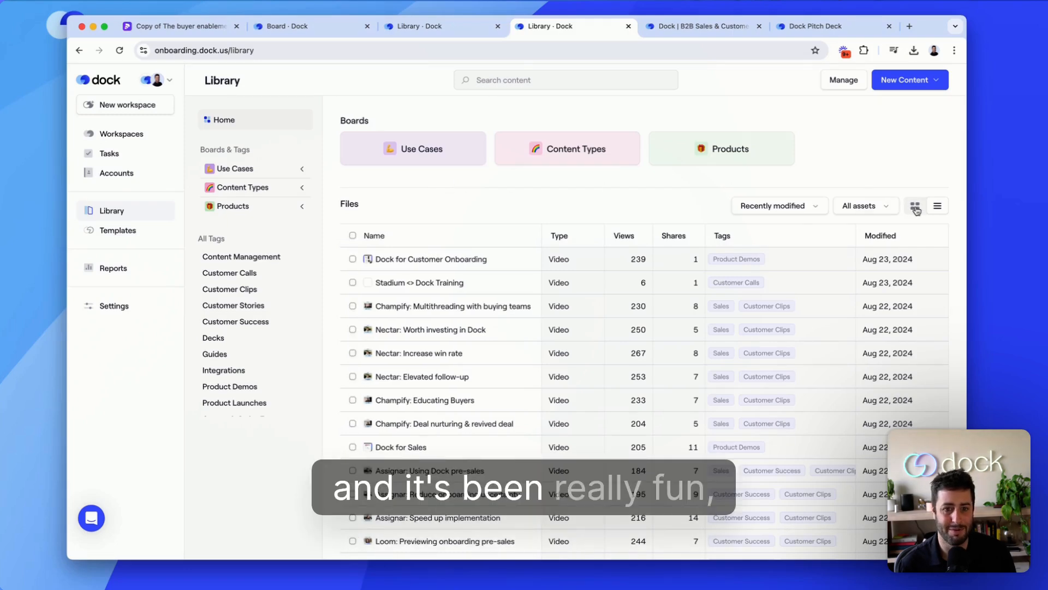
pyautogui.click(915, 206)
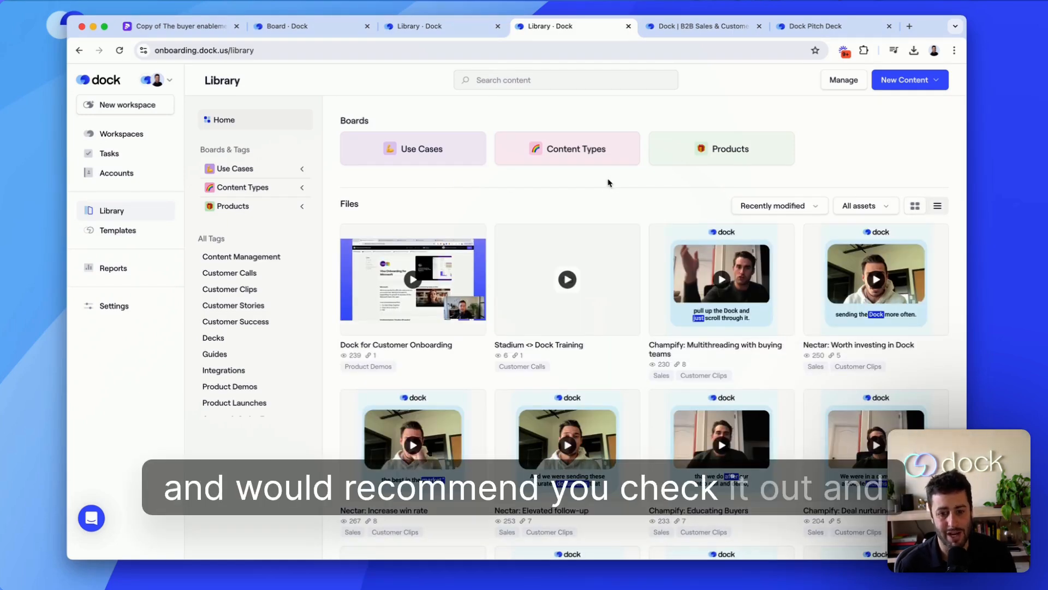
pyautogui.click(702, 26)
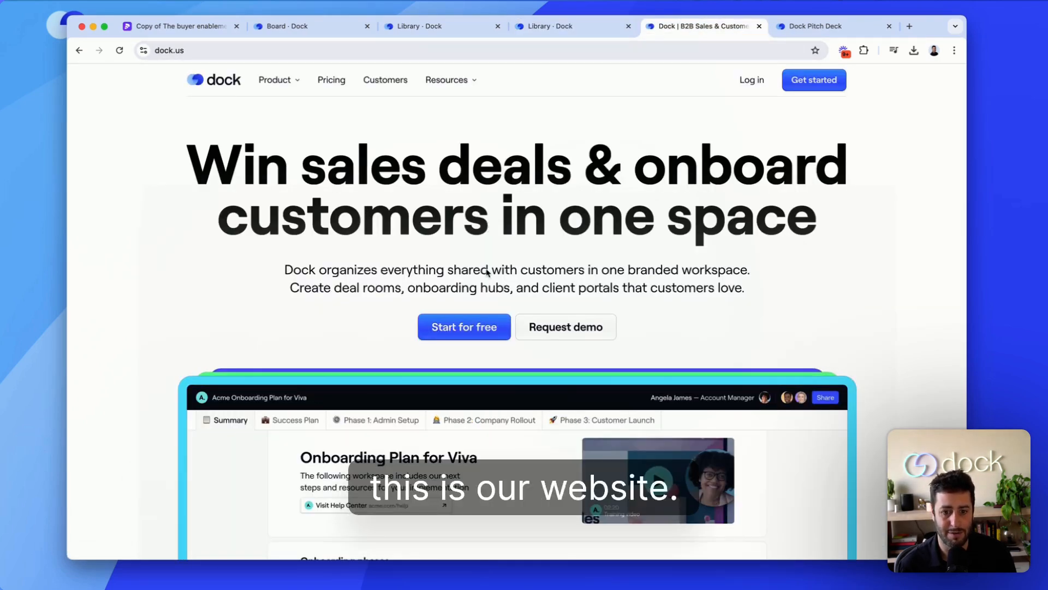
pyautogui.click(464, 327)
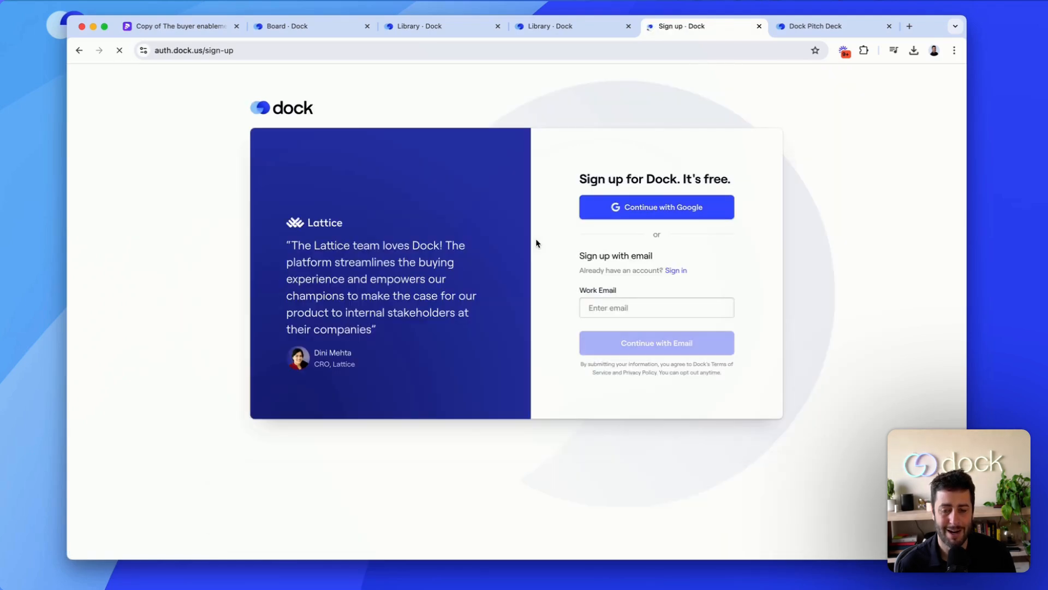